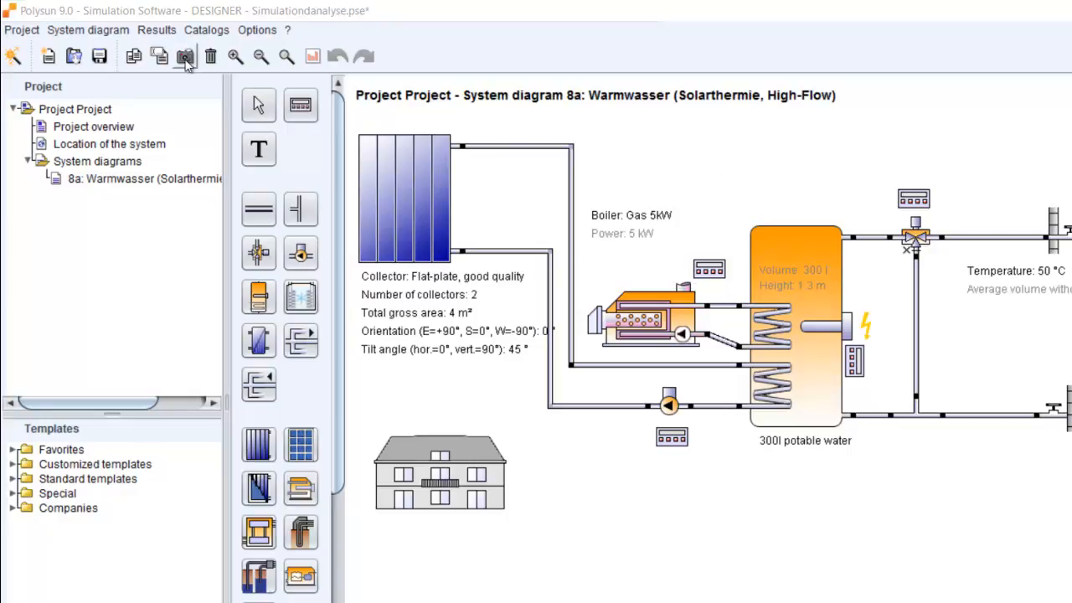
mouse_move(109, 155)
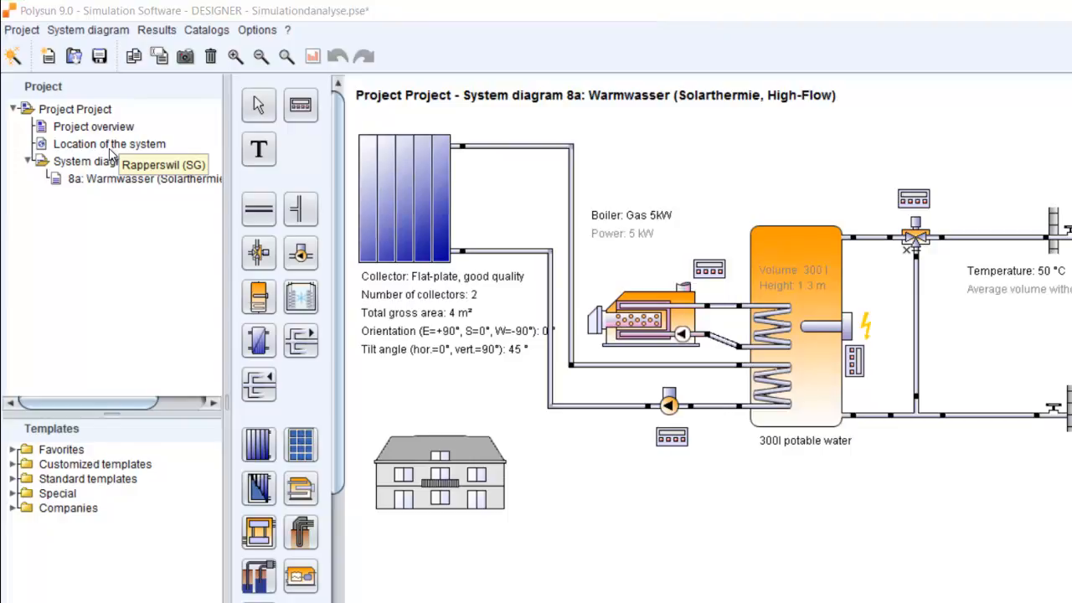
Step: Show the Rapperswil (SG) site data with coordinates, weather source and horizon chart
click(108, 143)
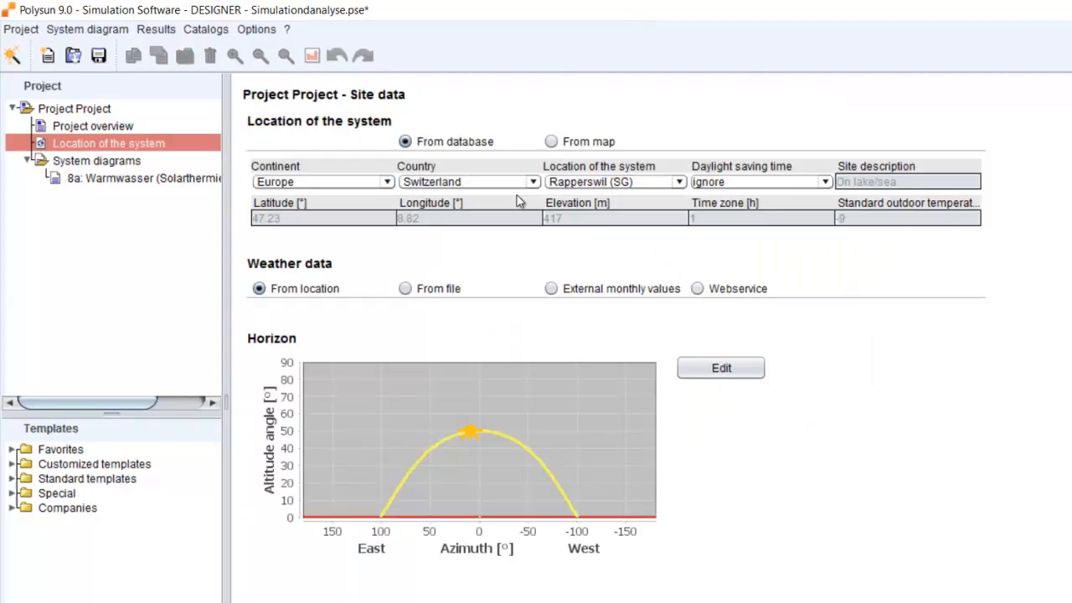
mouse_move(255, 270)
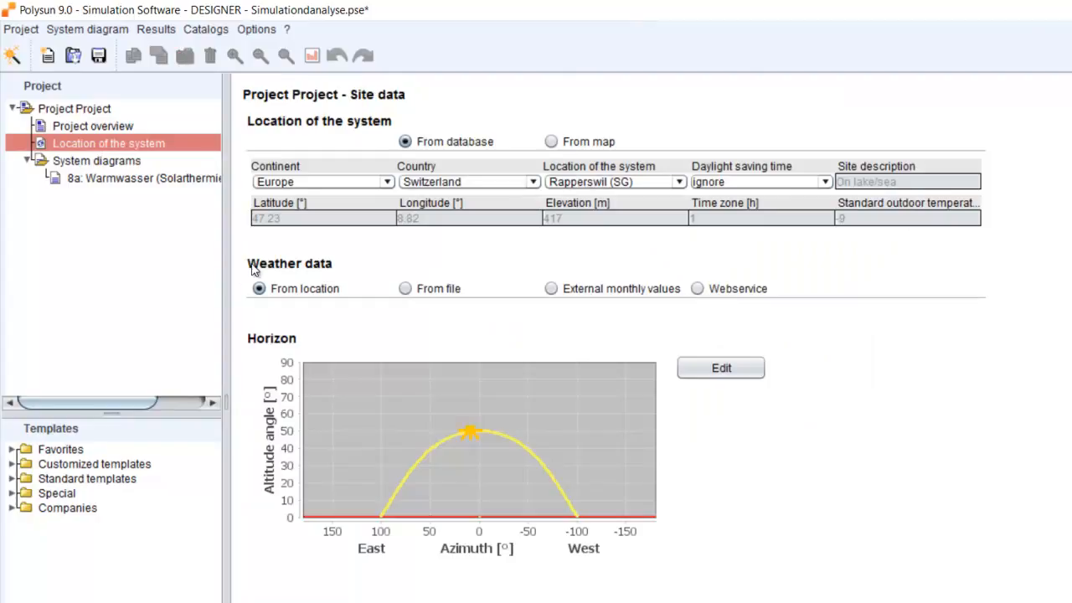
mouse_move(398, 295)
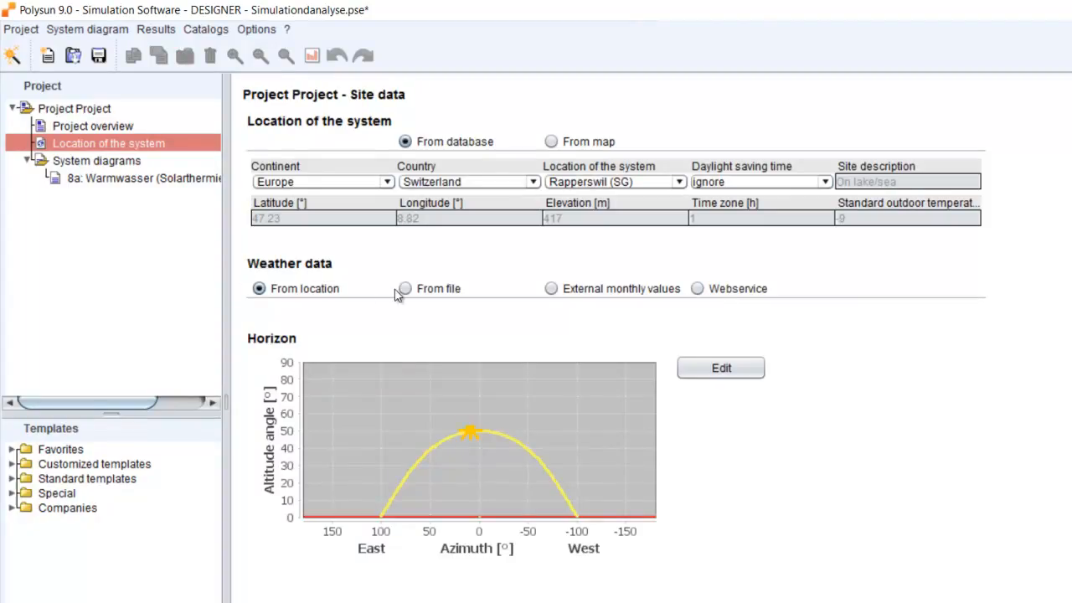
mouse_move(450, 288)
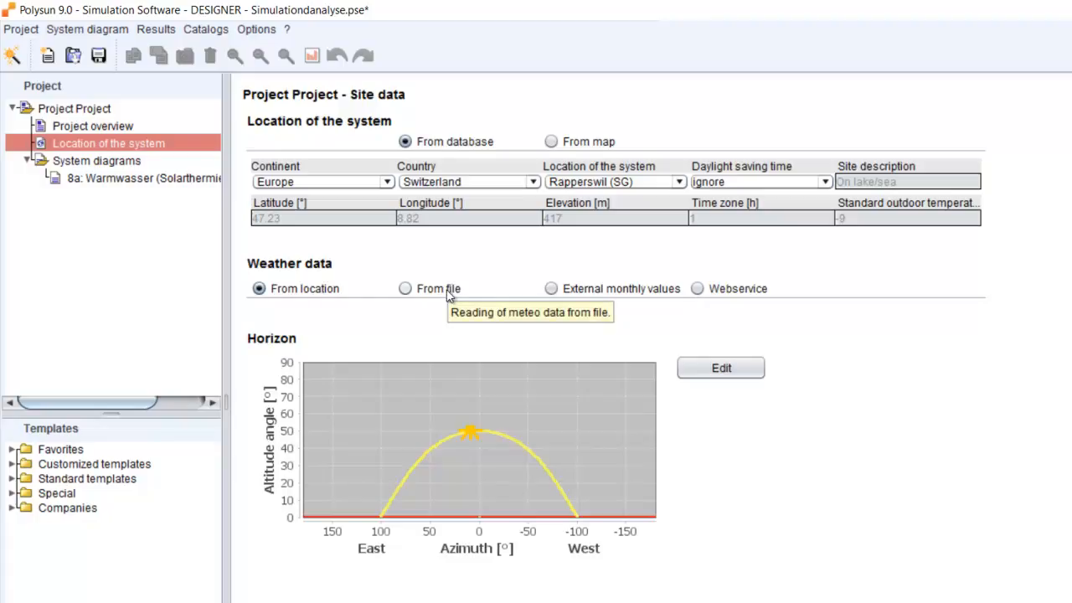
mouse_move(322, 299)
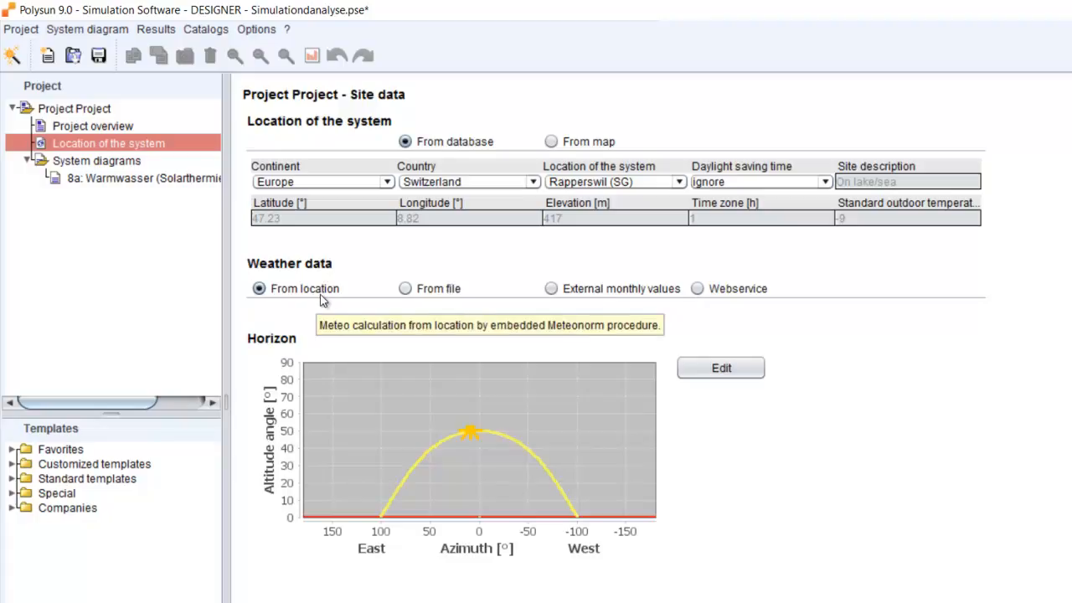
mouse_move(310, 288)
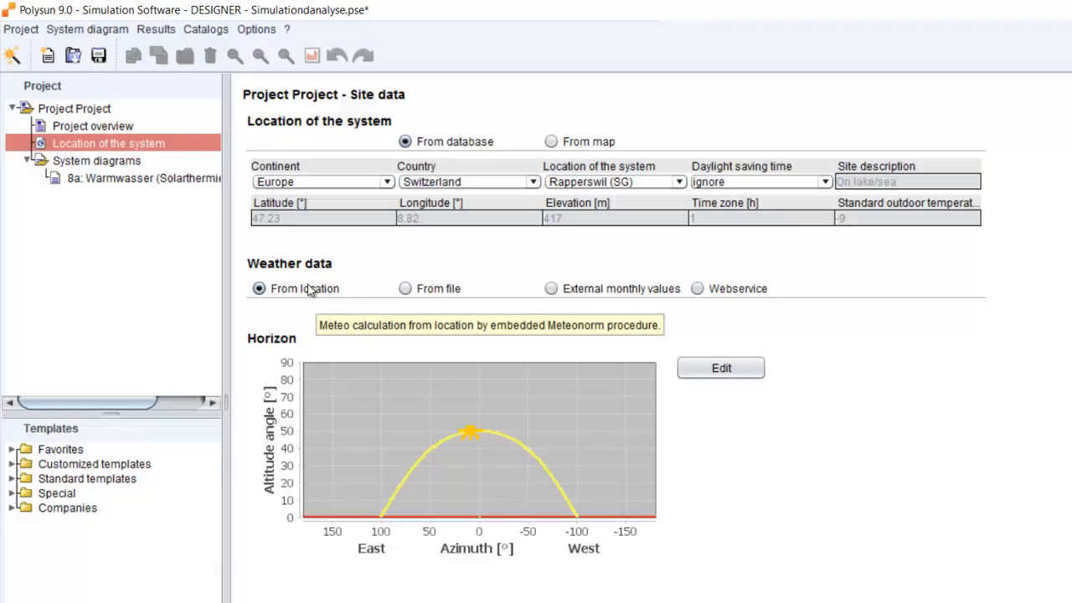
mouse_move(314, 294)
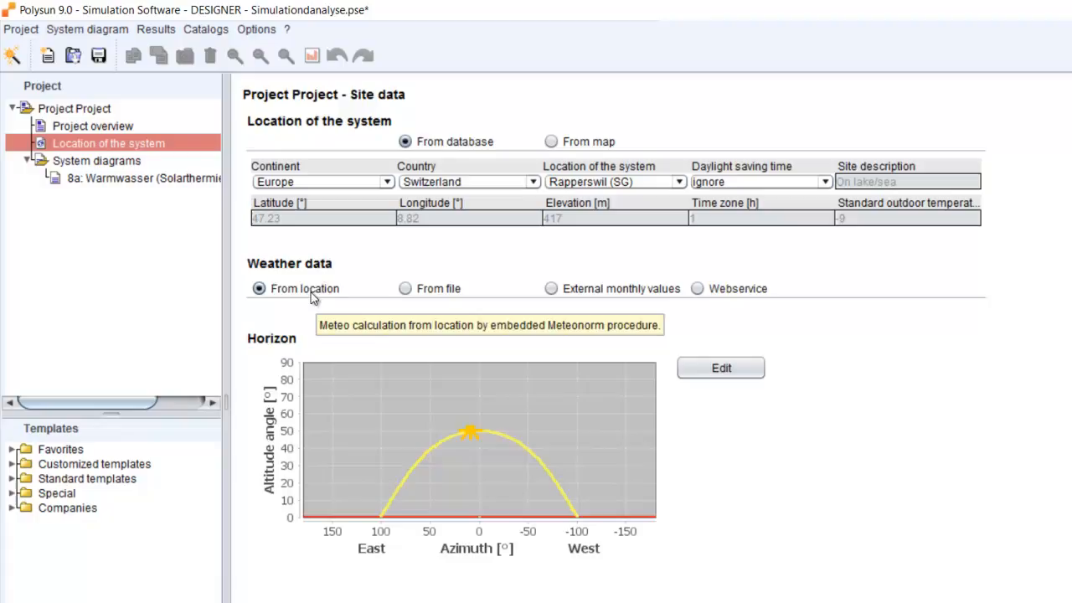
mouse_move(446, 293)
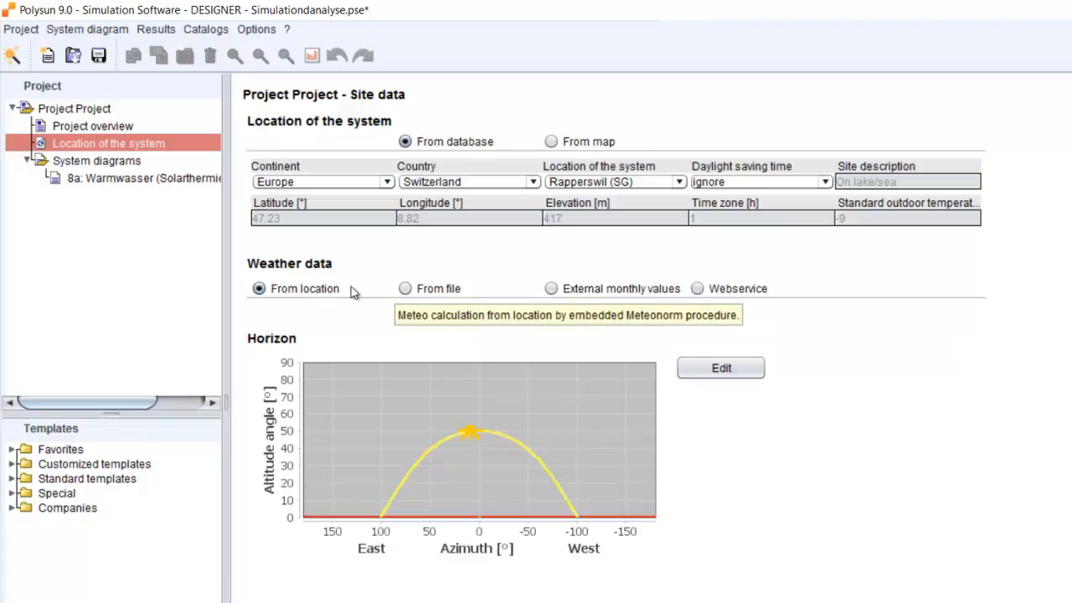
click(405, 288)
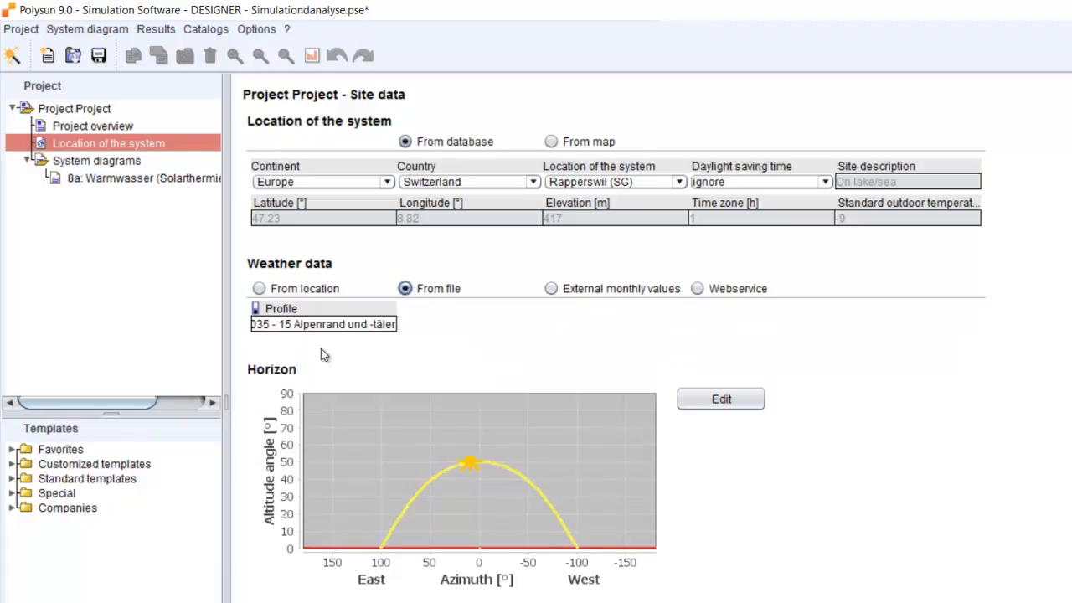
mouse_move(570, 305)
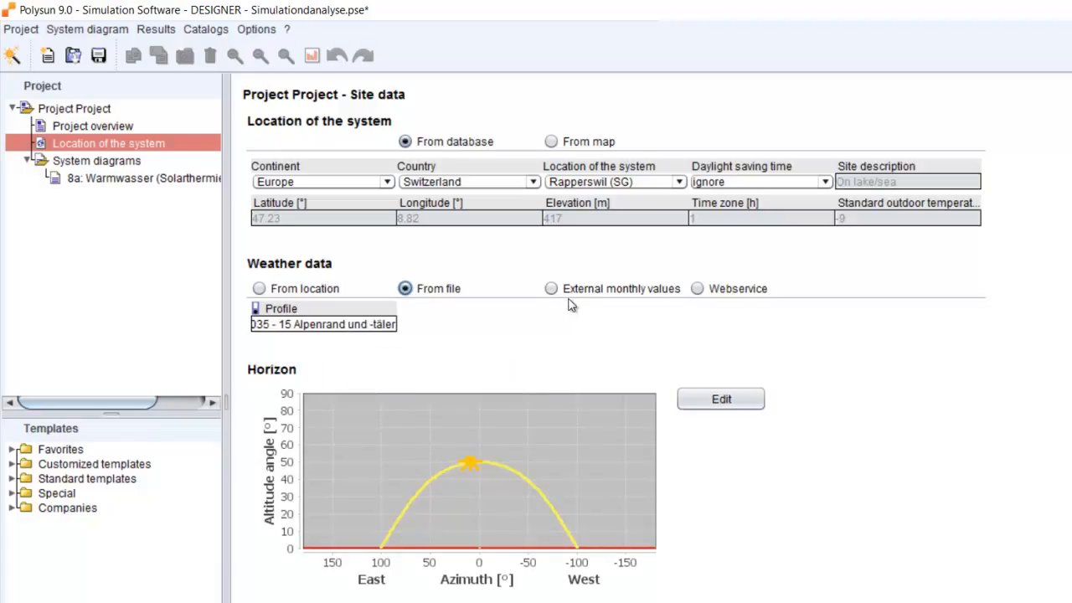
click(551, 288)
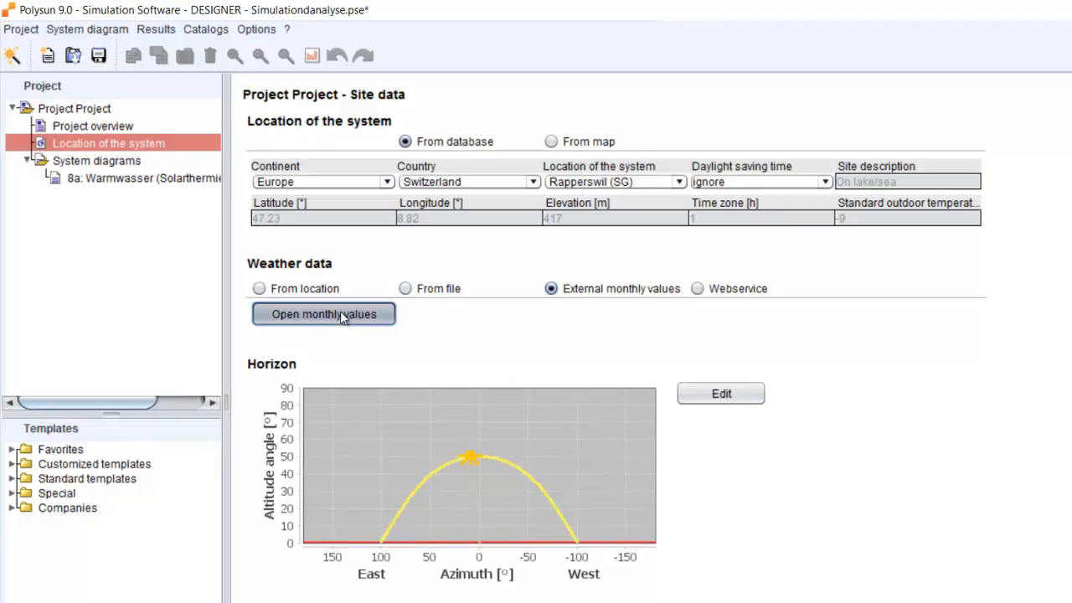
click(323, 313)
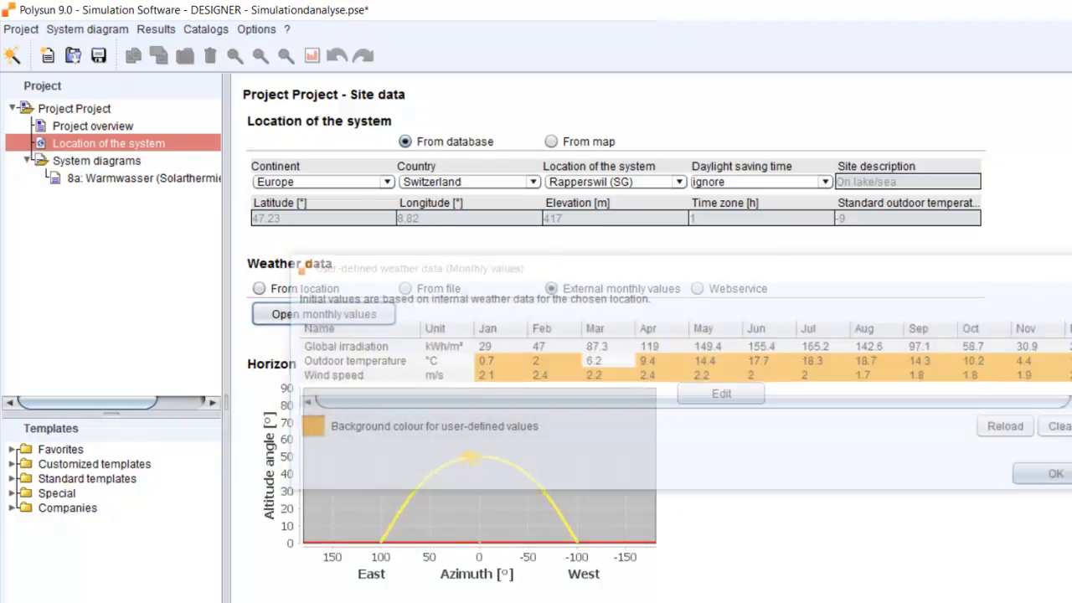
click(697, 288)
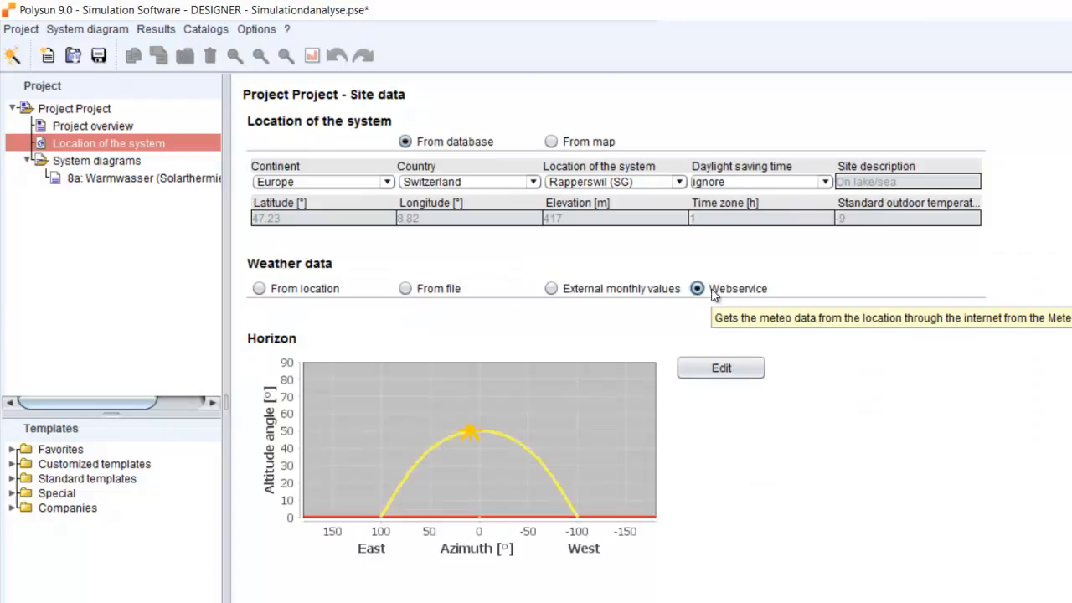
mouse_move(704, 267)
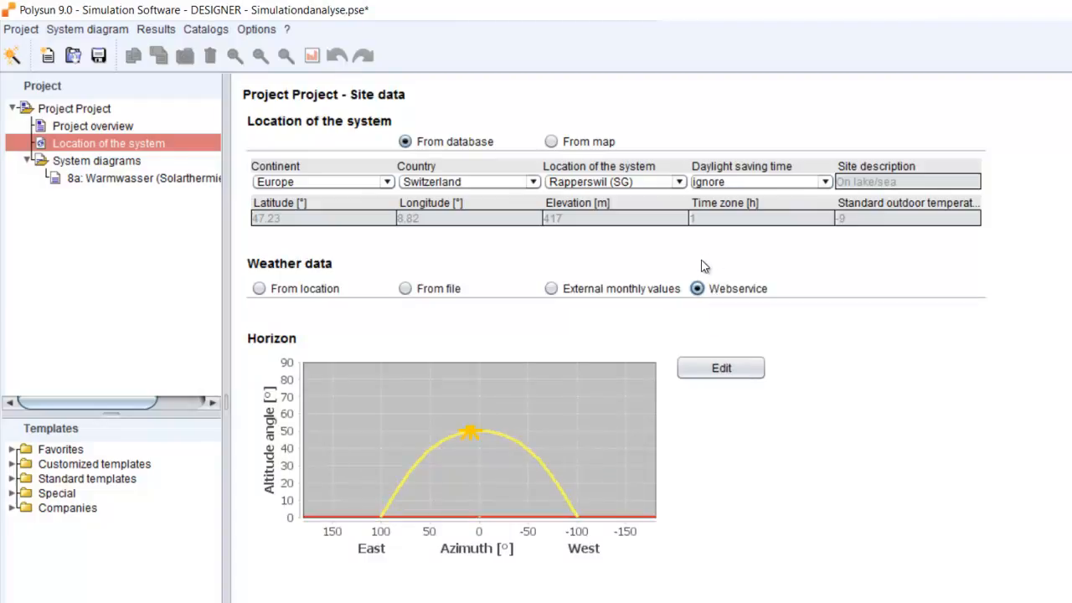
mouse_move(433, 7)
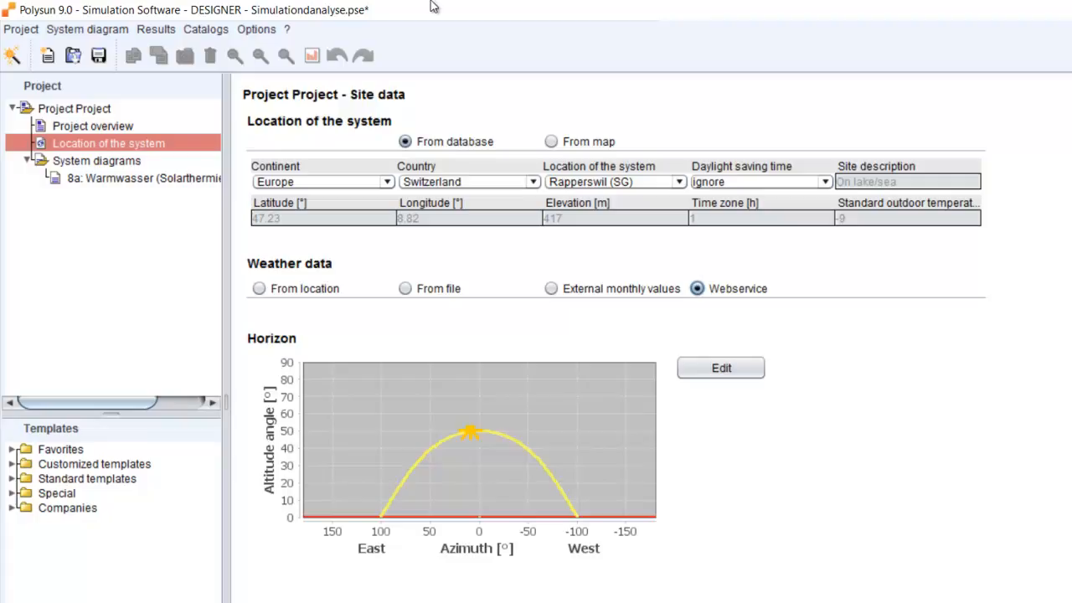
click(259, 289)
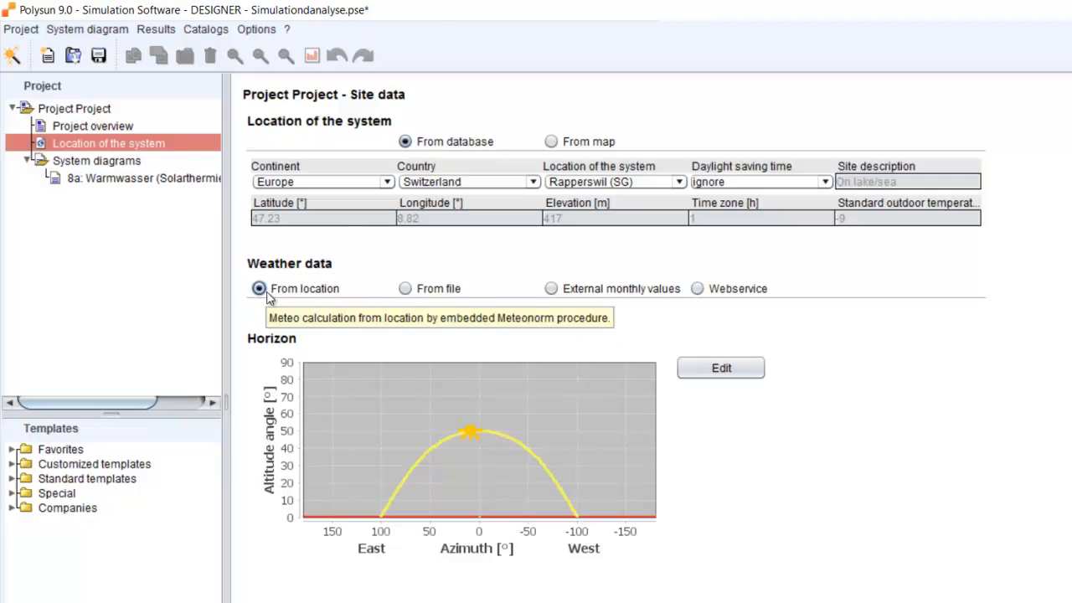
mouse_move(653, 107)
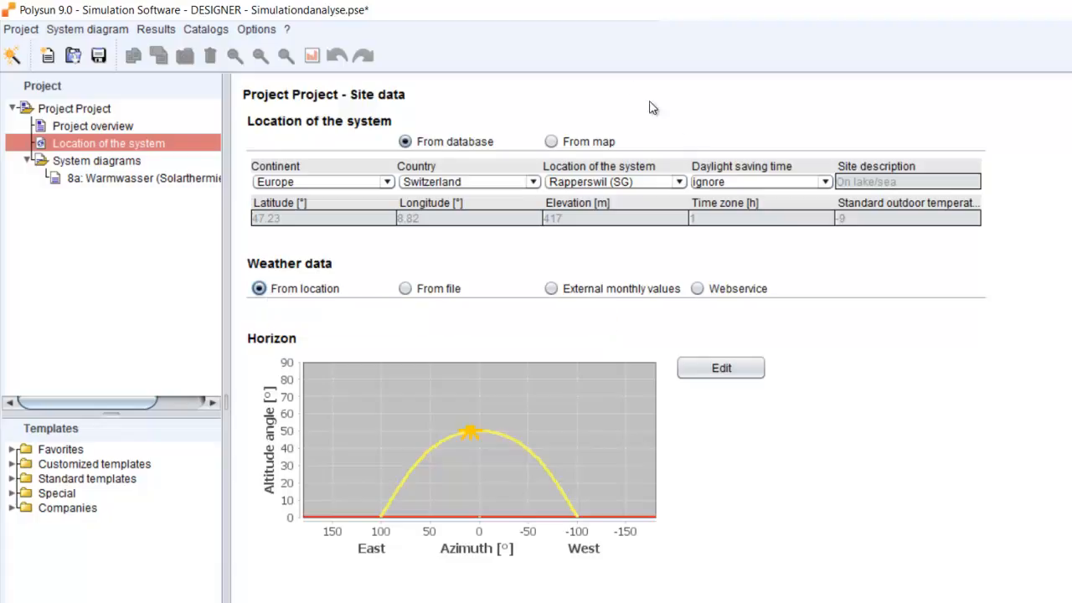
click(551, 141)
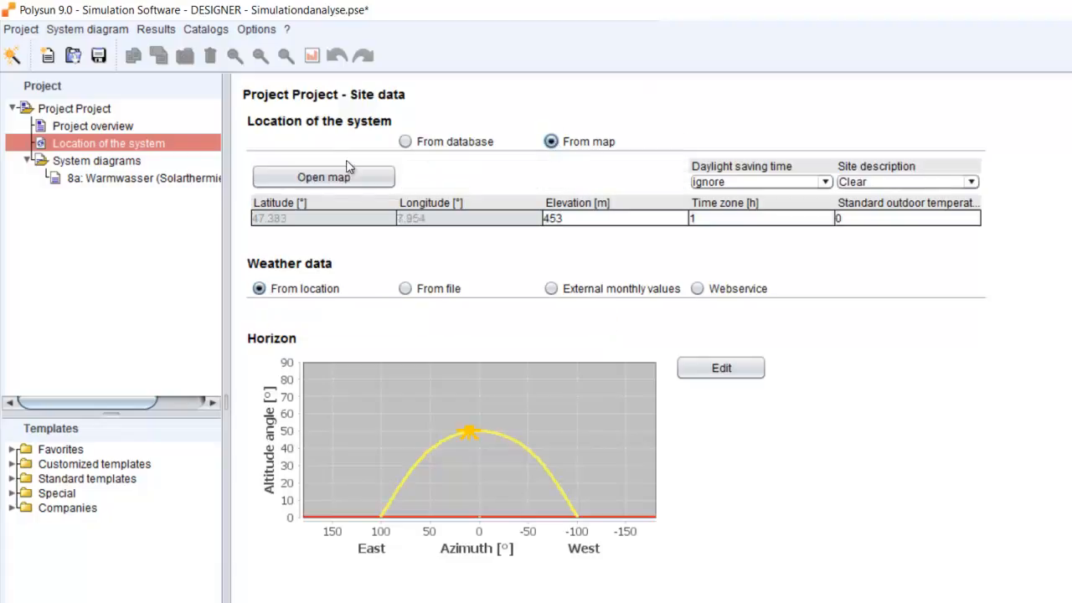
click(323, 177)
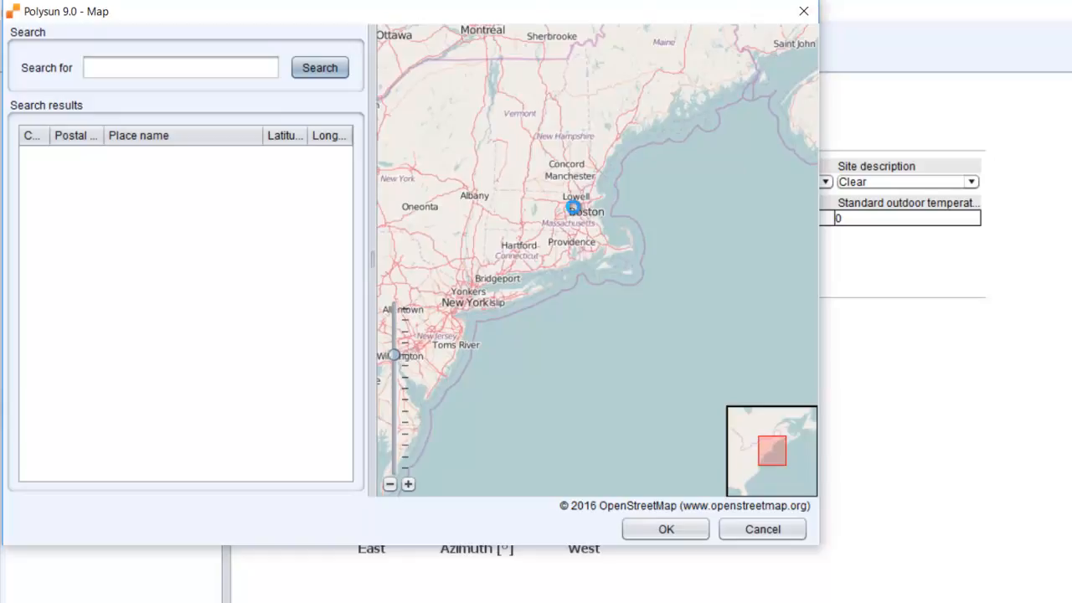
click(574, 206)
text(Lexington)
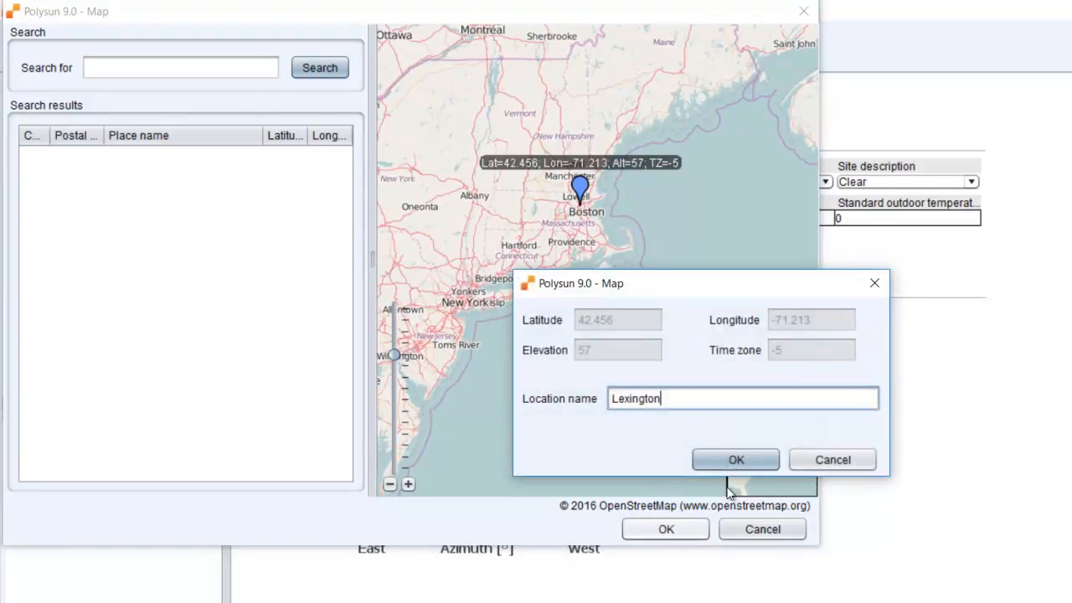
click(735, 459)
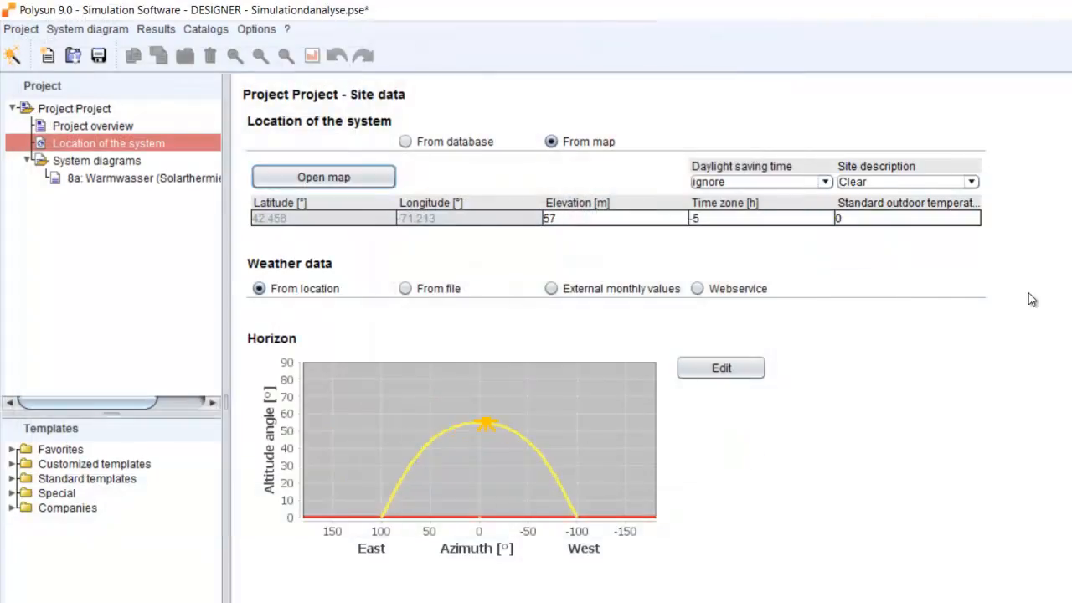
mouse_move(821, 431)
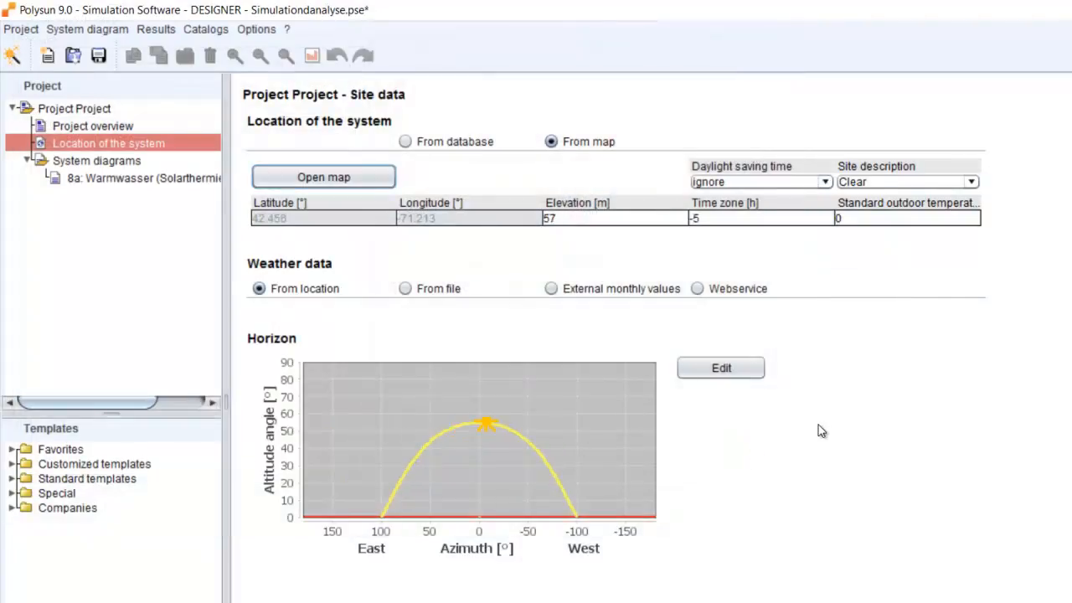
mouse_move(405, 289)
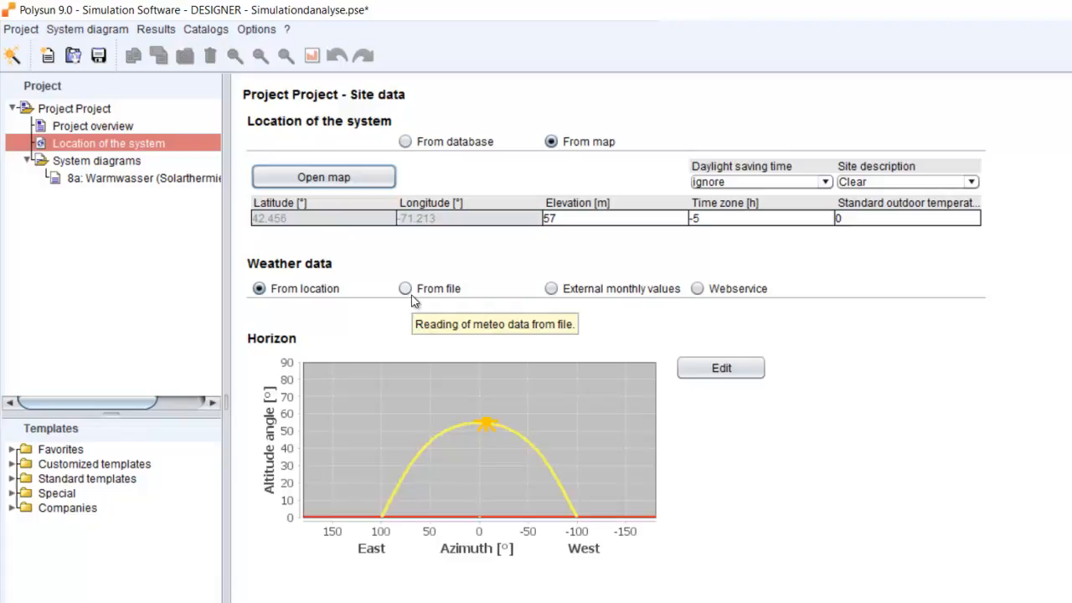
Step: Switch weather data to From file and copy the TRY 2035 - 15 Alpenrand profile
click(405, 288)
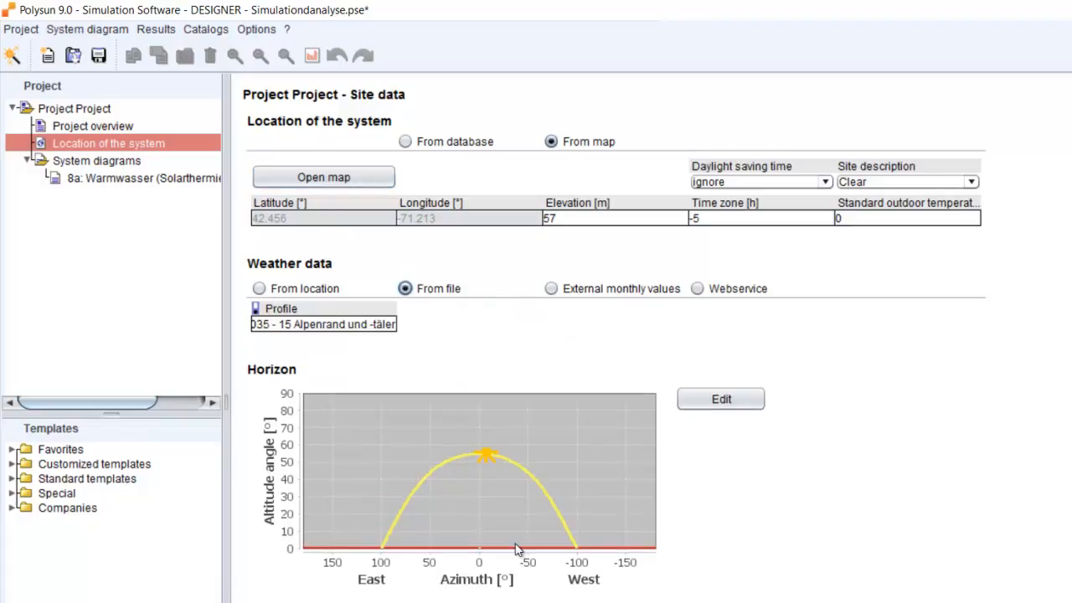
click(323, 324)
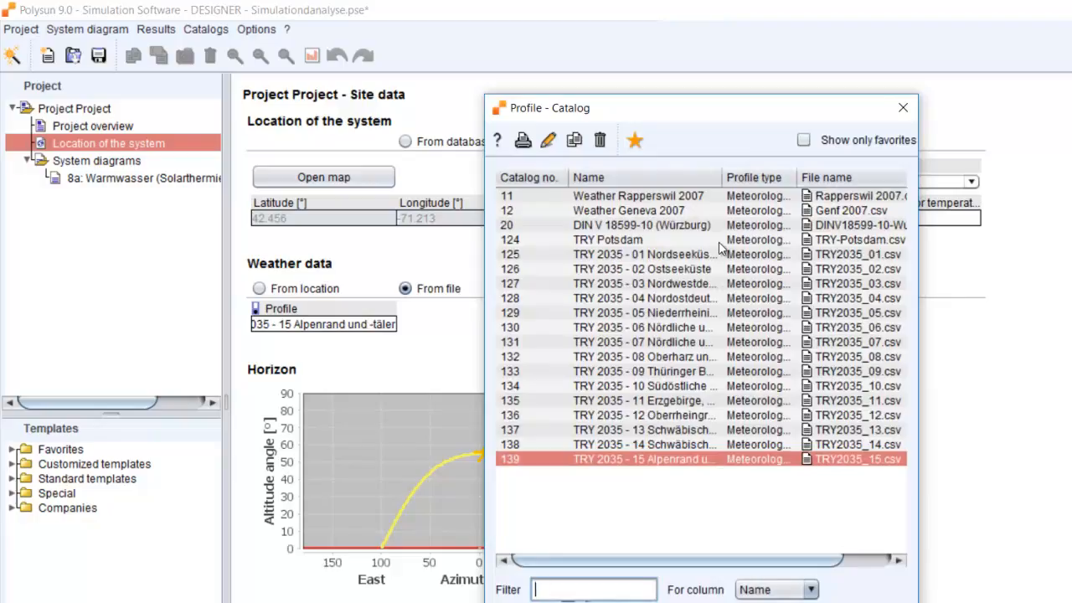
mouse_move(698, 436)
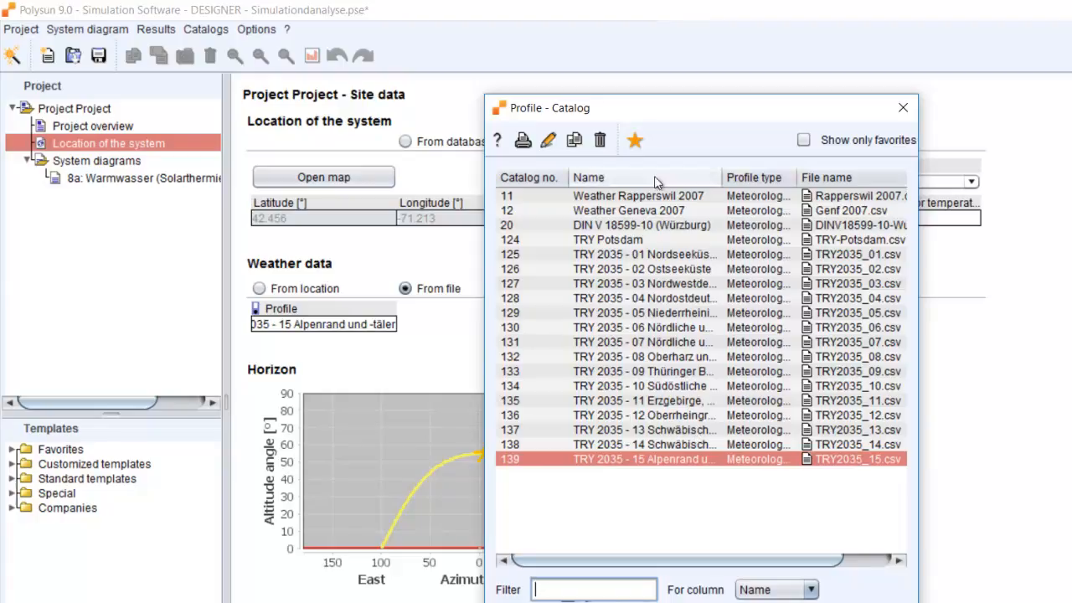
click(574, 139)
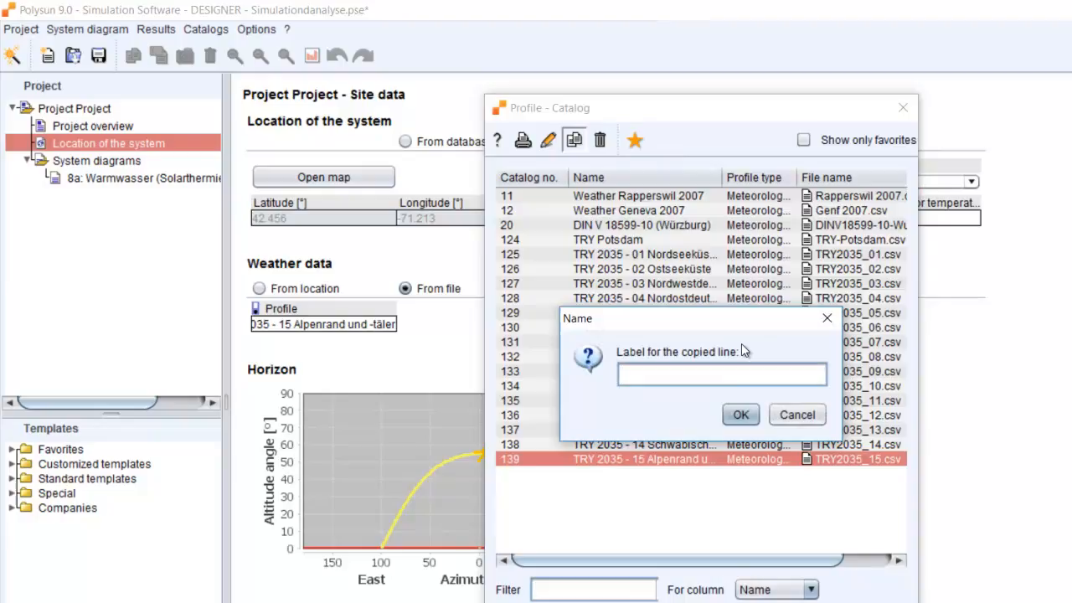
click(739, 415)
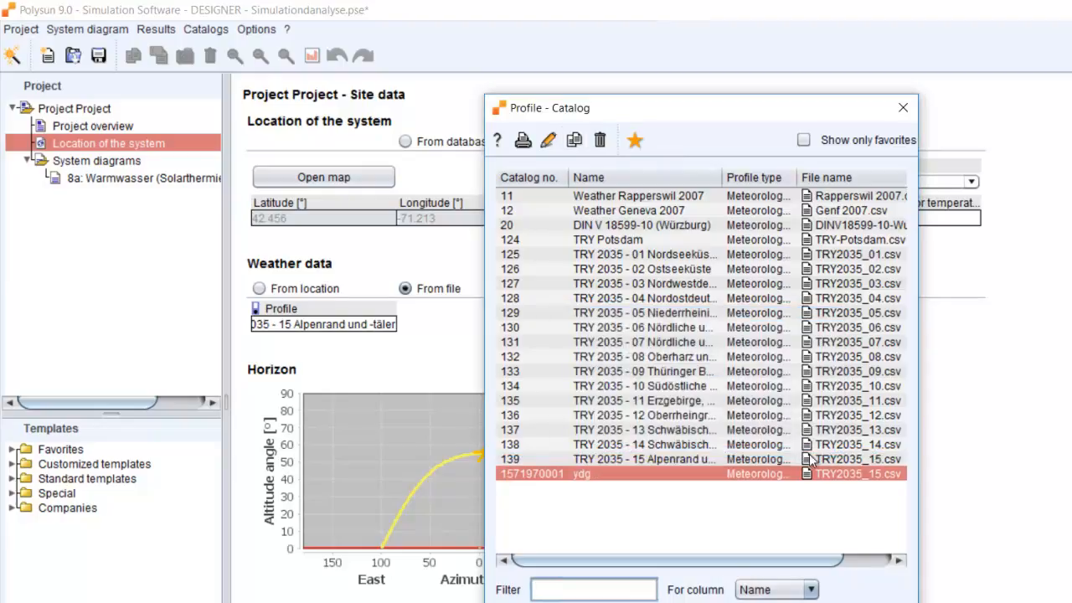
mouse_move(827, 481)
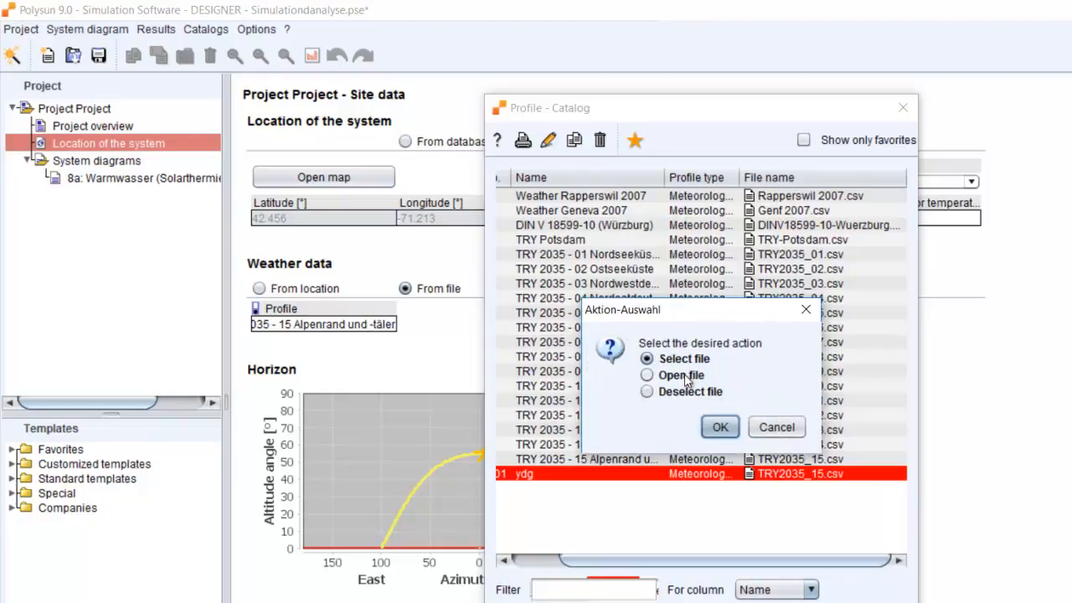
Step: Open TRY2035_15.csv in Excel and confirm the hourly data reaches row 8765
click(718, 427)
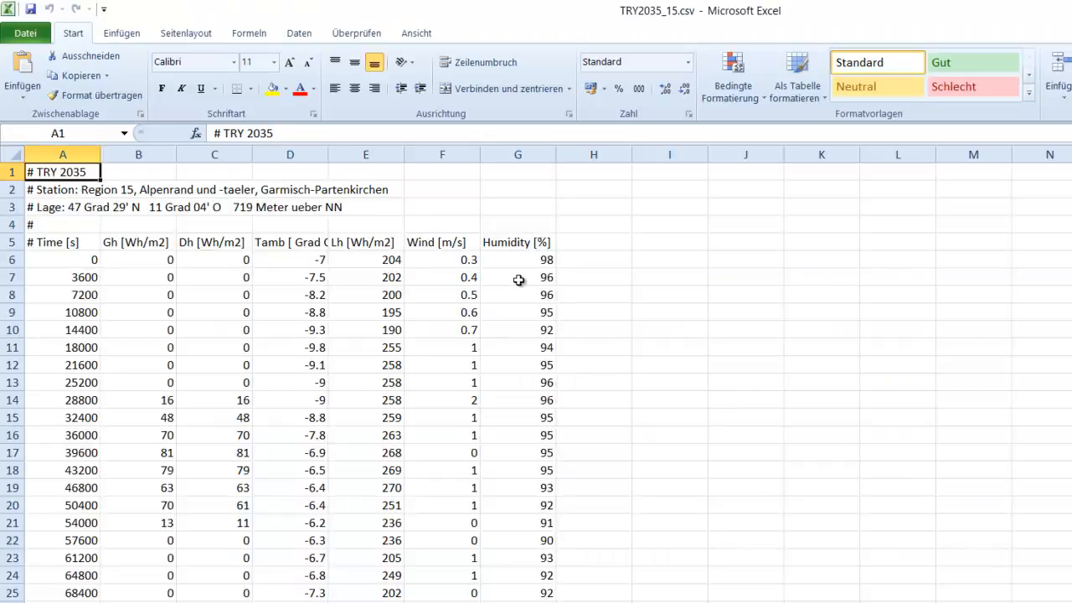
mouse_move(261, 260)
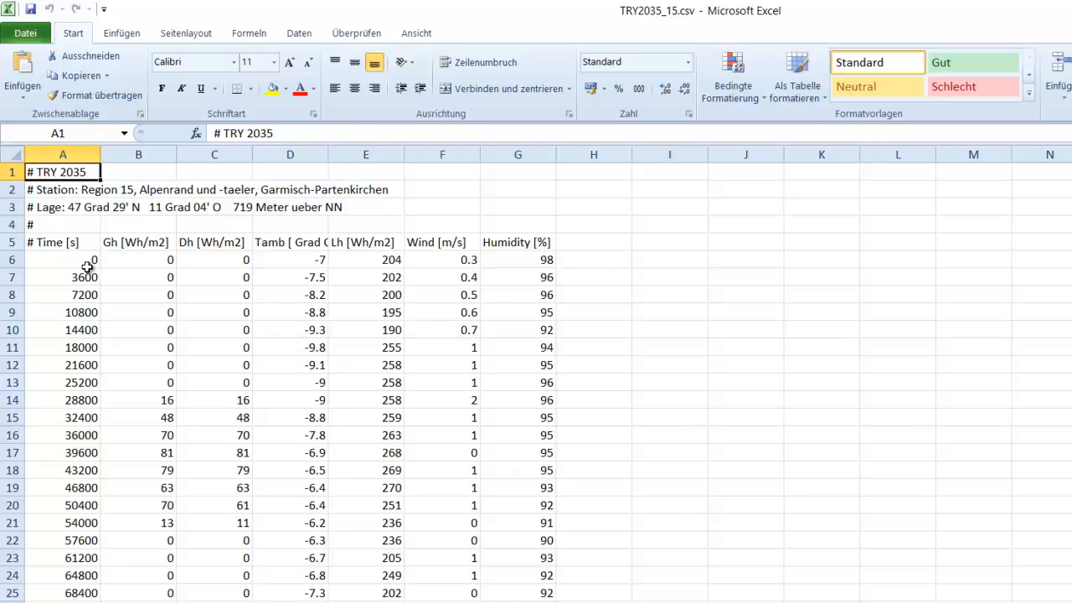
click(62, 260)
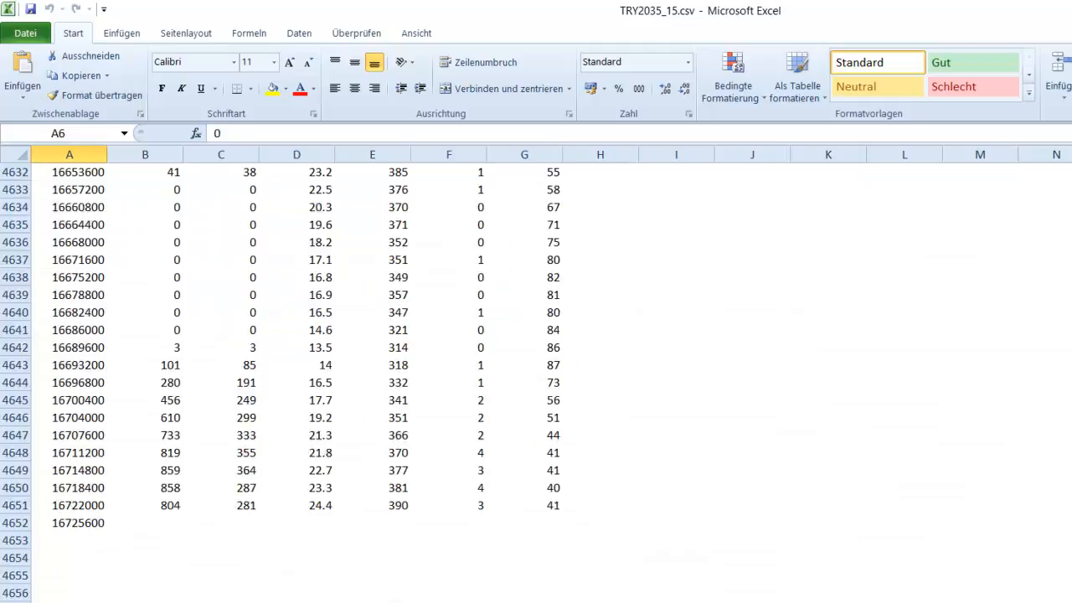
scroll(down, 3)
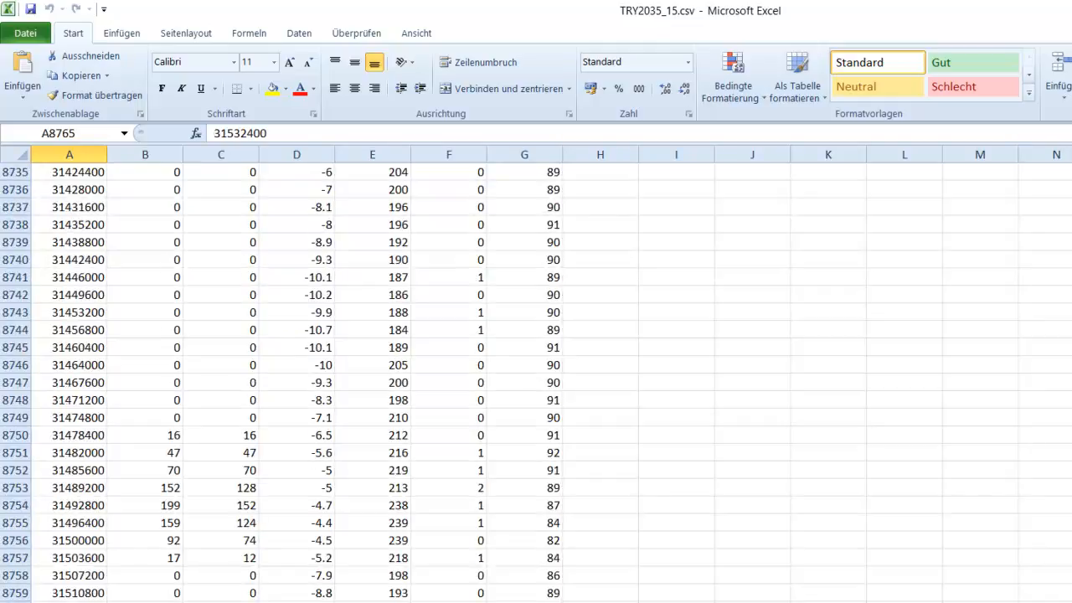
scroll(up, 3)
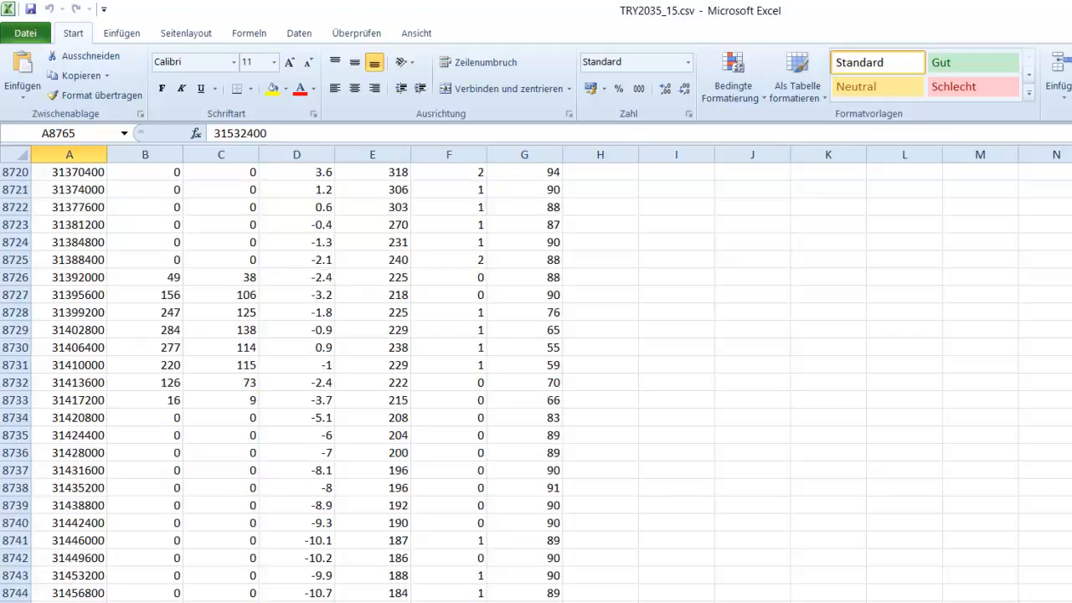
scroll(up, 3)
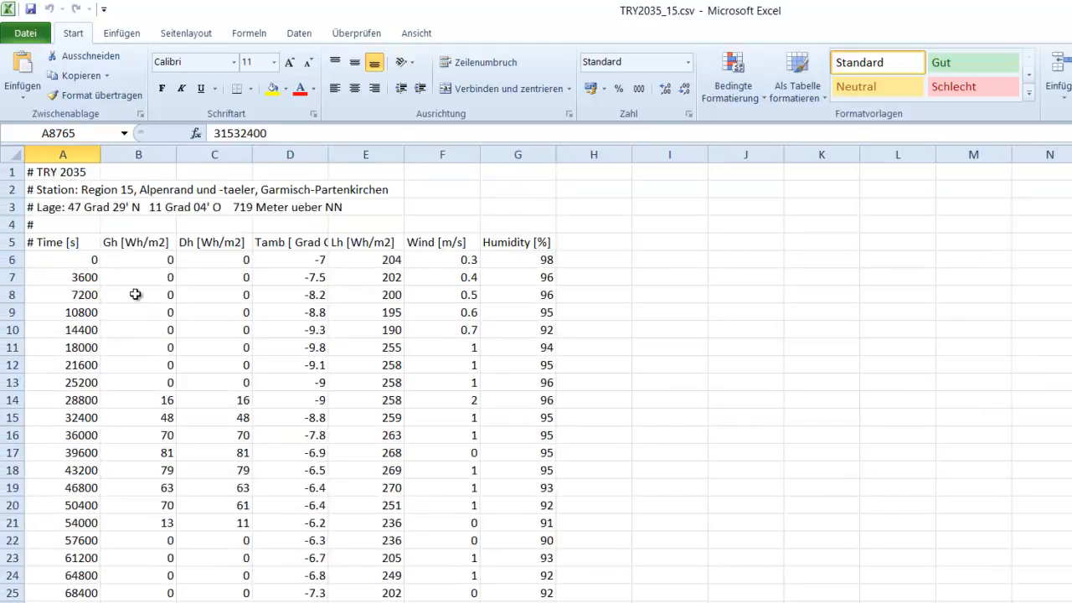
click(214, 242)
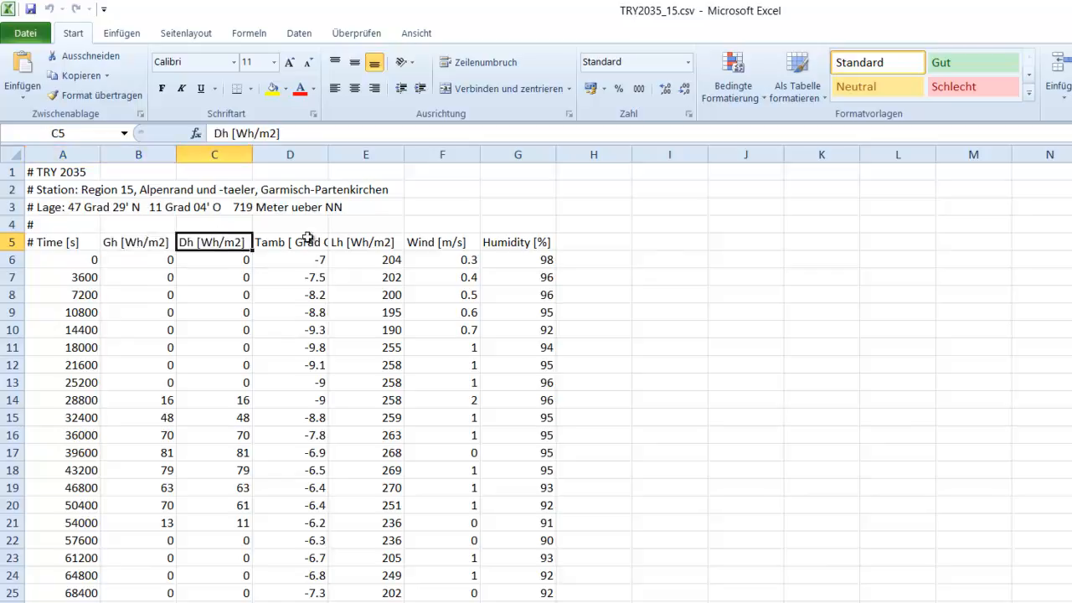
click(138, 242)
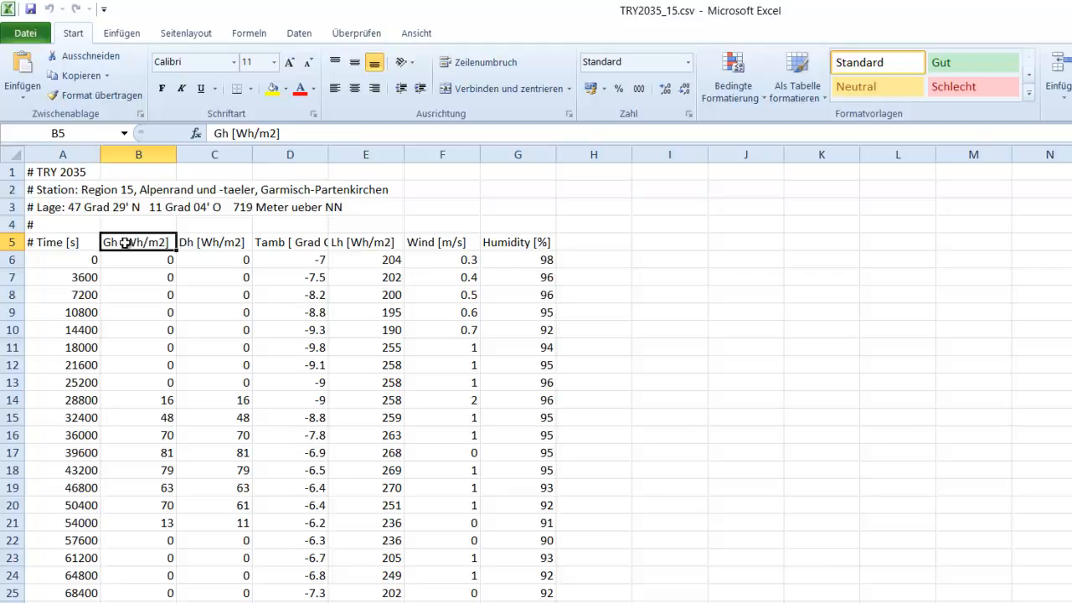
click(215, 242)
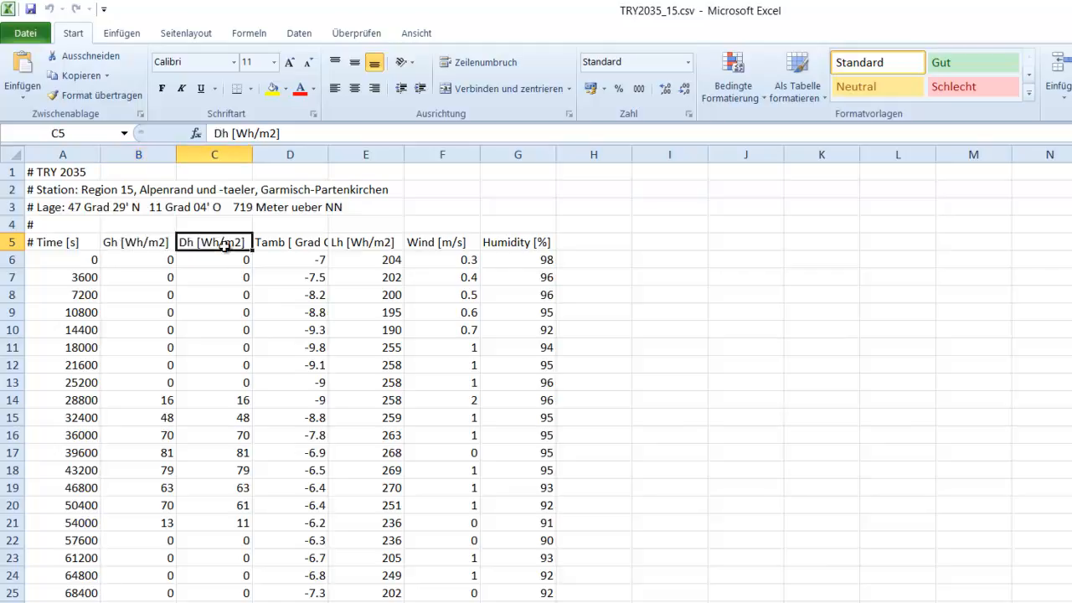
click(290, 242)
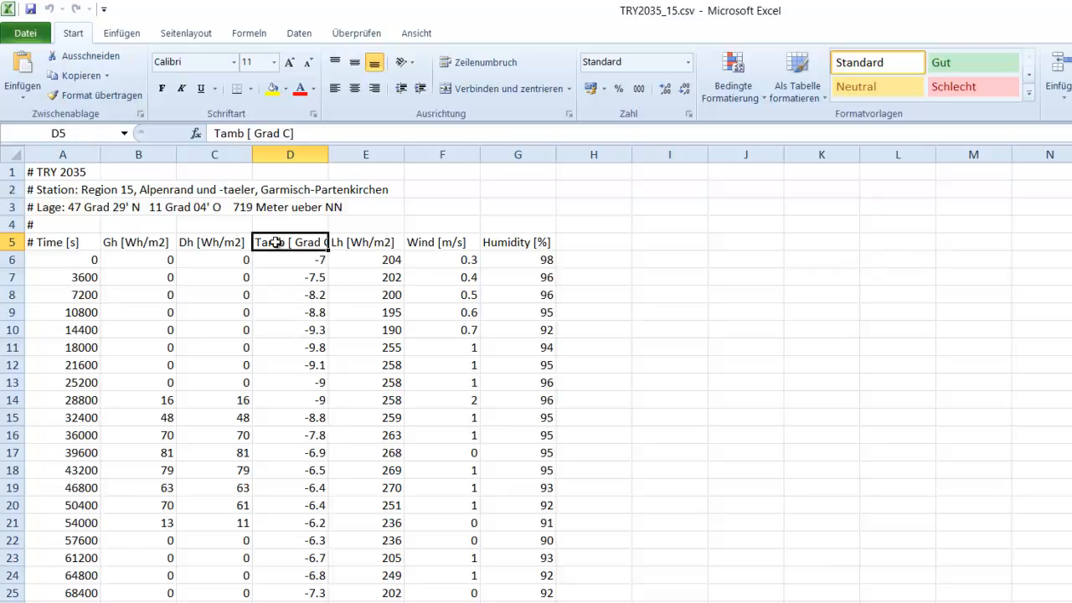
click(441, 242)
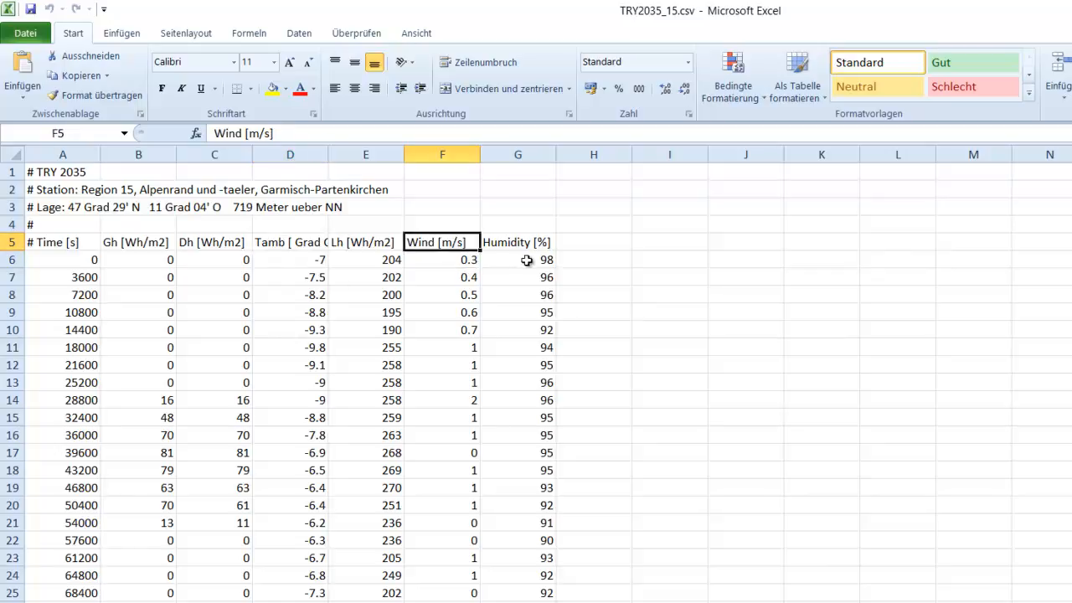
click(516, 242)
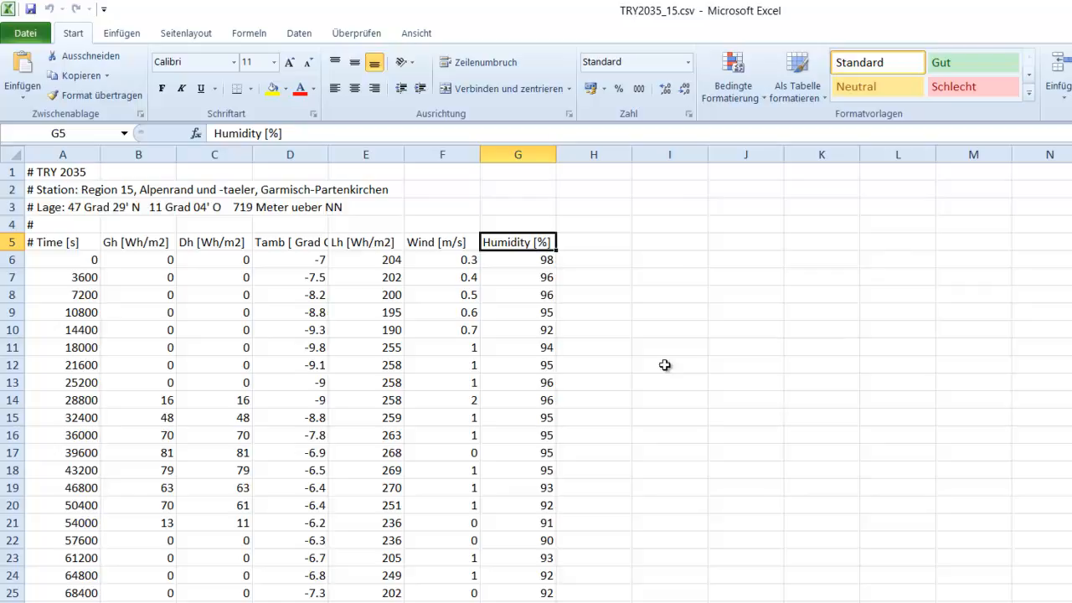
click(62, 154)
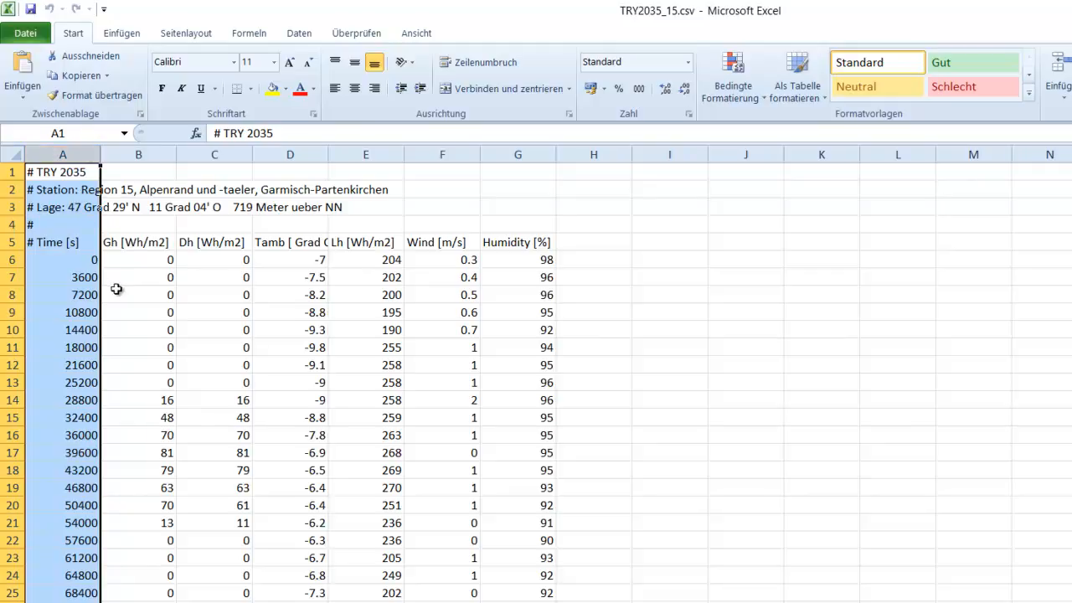
mouse_move(79, 259)
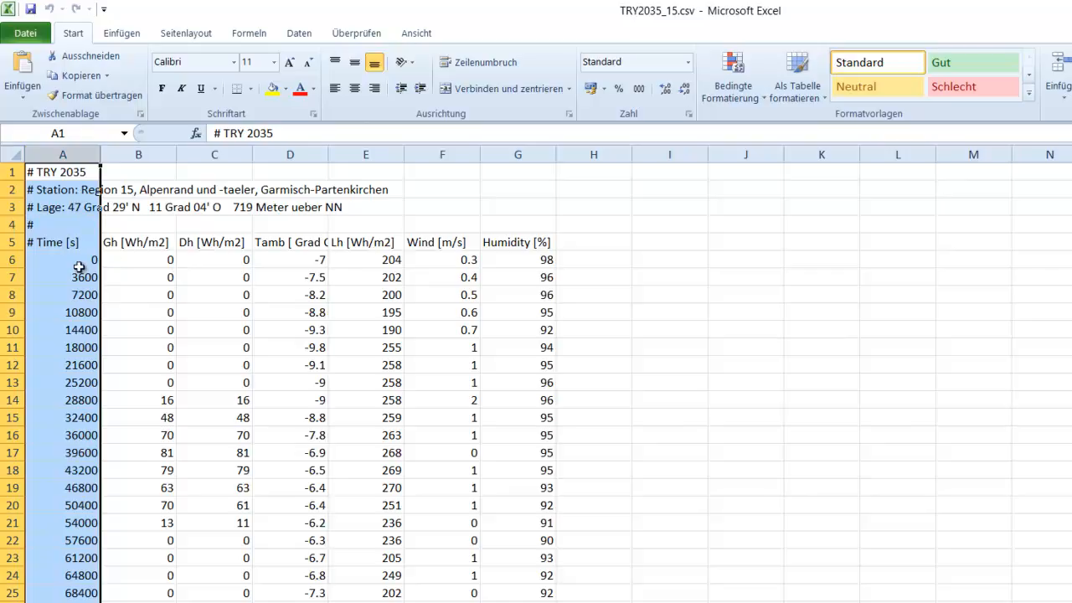
click(63, 260)
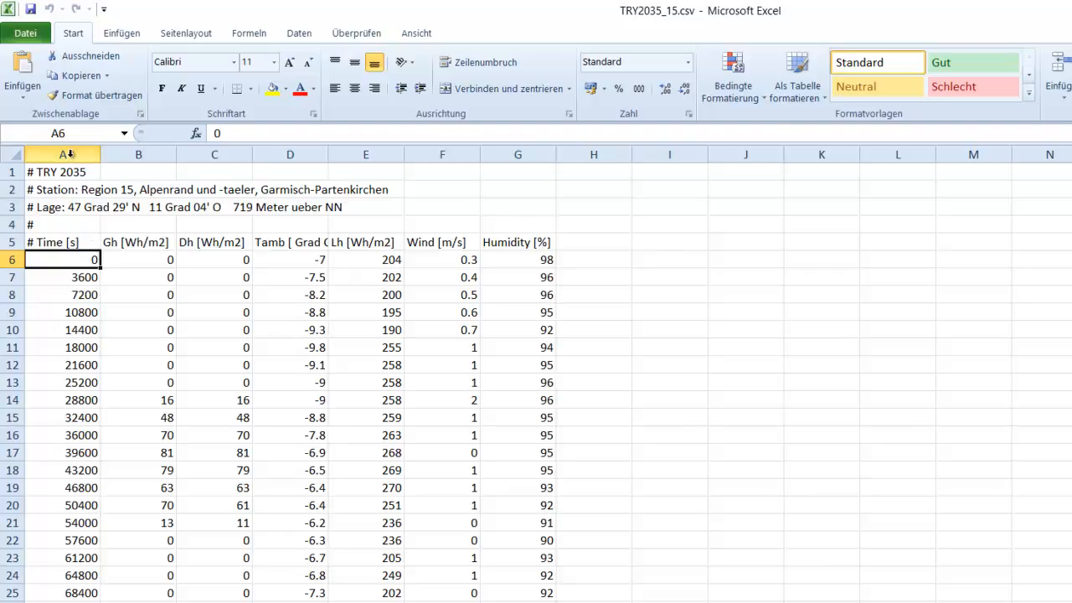
click(62, 154)
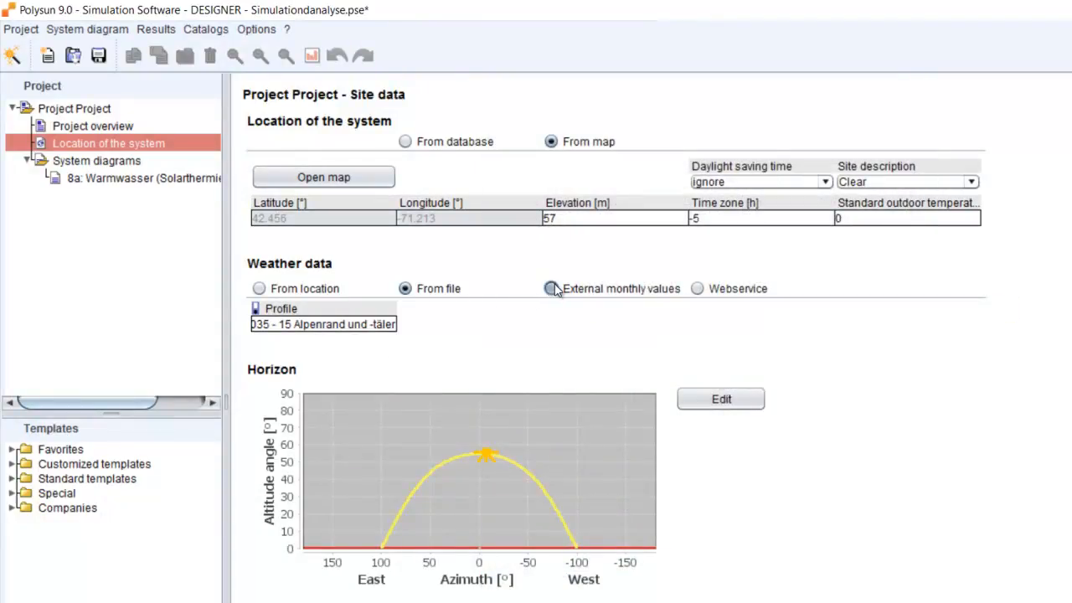
Step: Switch weather data to External monthly values and show the monthly values table
click(552, 288)
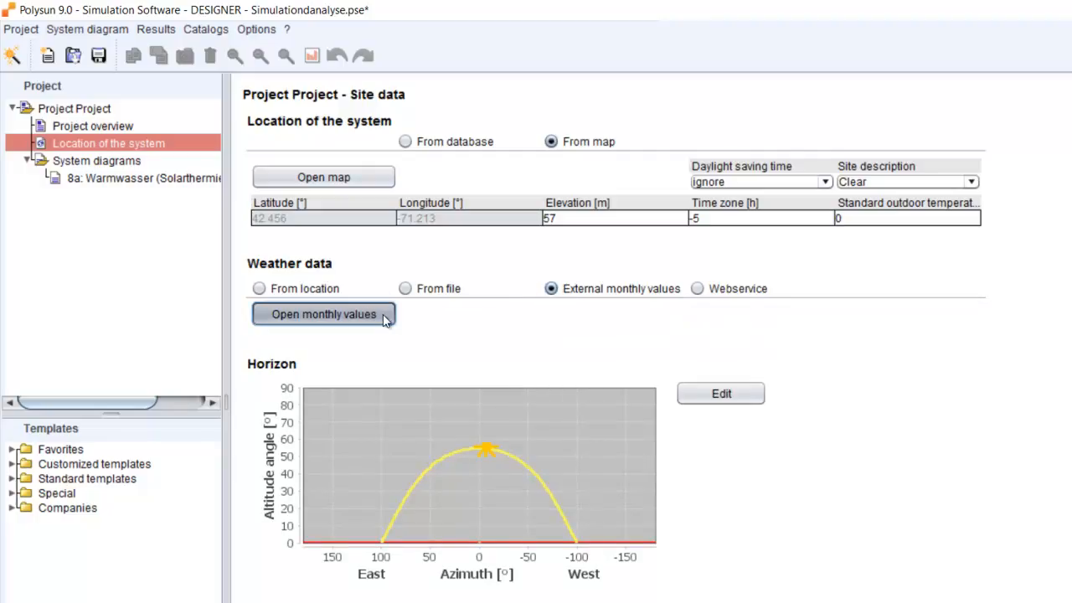
click(323, 314)
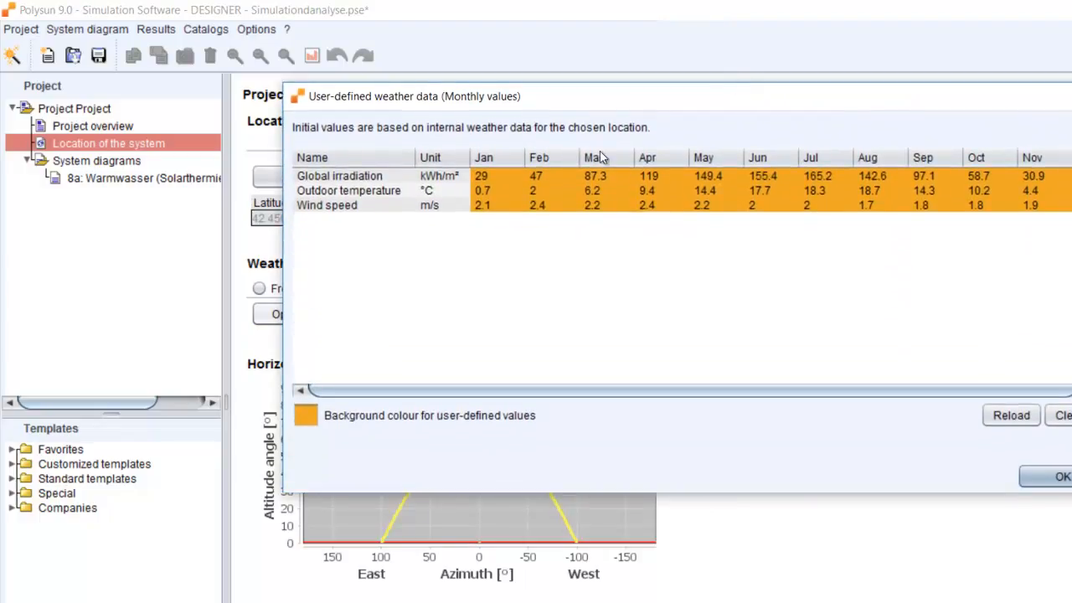
mouse_move(980, 182)
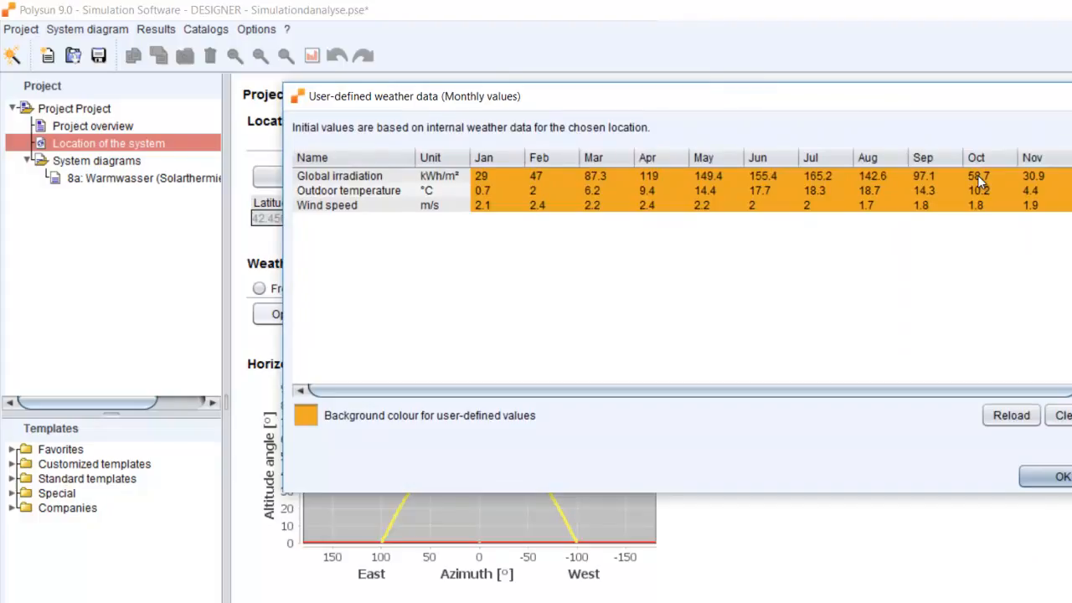
mouse_move(938, 181)
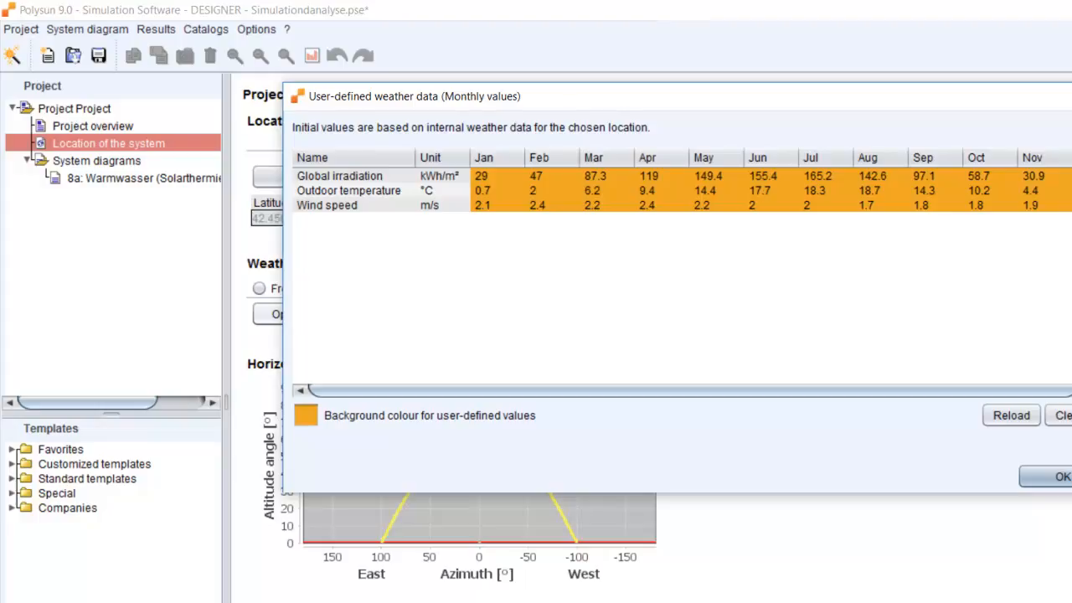
Step: Close the monthly irradiation, temperature and wind speed table with OK
click(1062, 475)
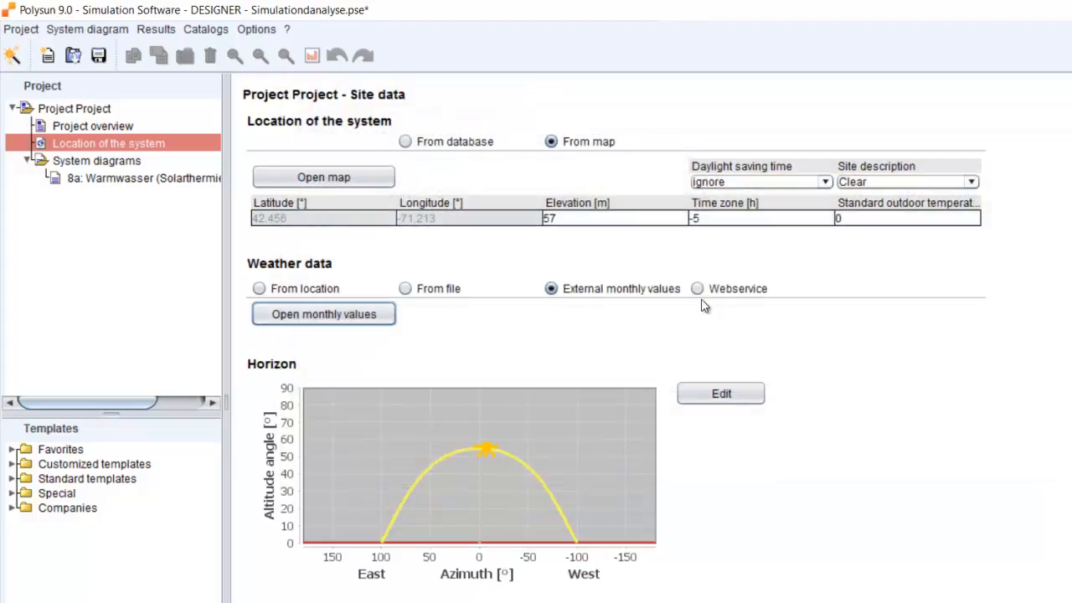
Step: Set weather data to Webservice and return to the 8a: Warmwasser system diagram
click(697, 288)
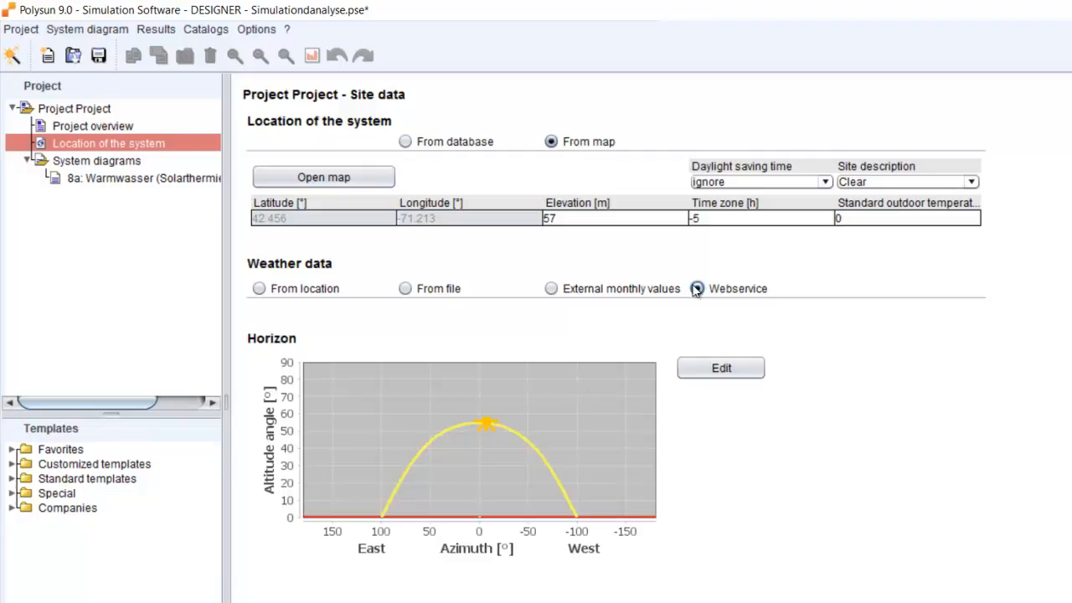
click(696, 288)
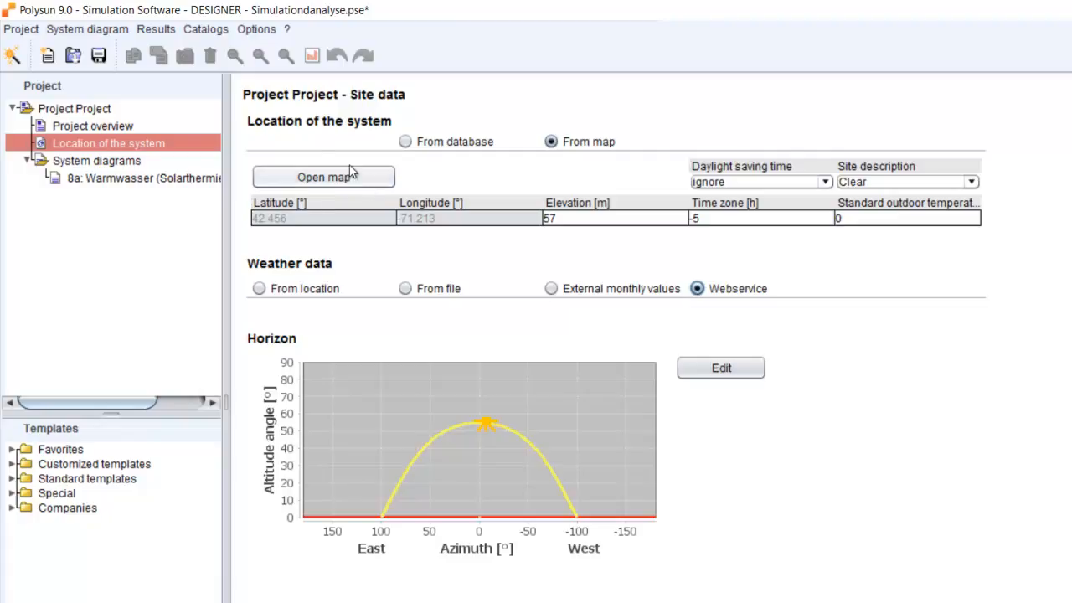
click(134, 177)
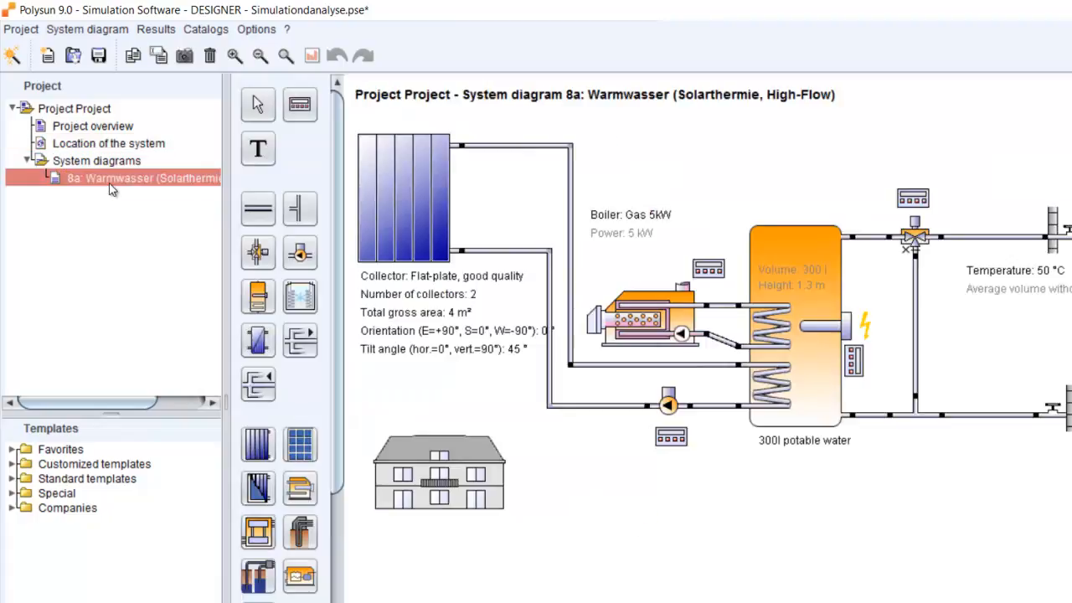
mouse_move(815, 143)
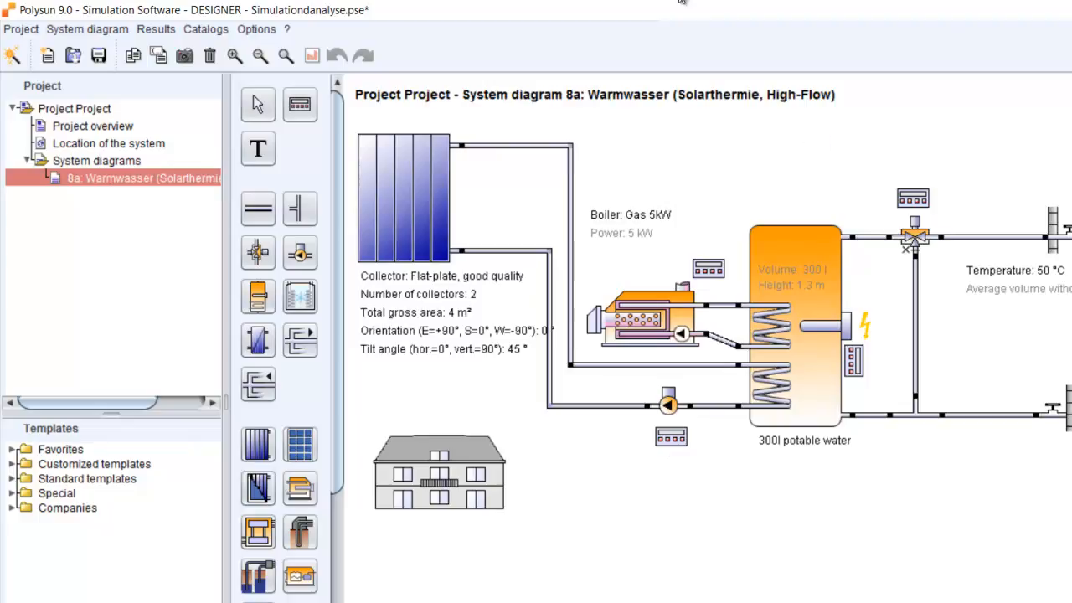
Step: Choose Results > Component results to show the Warmwasser weather data table
click(155, 30)
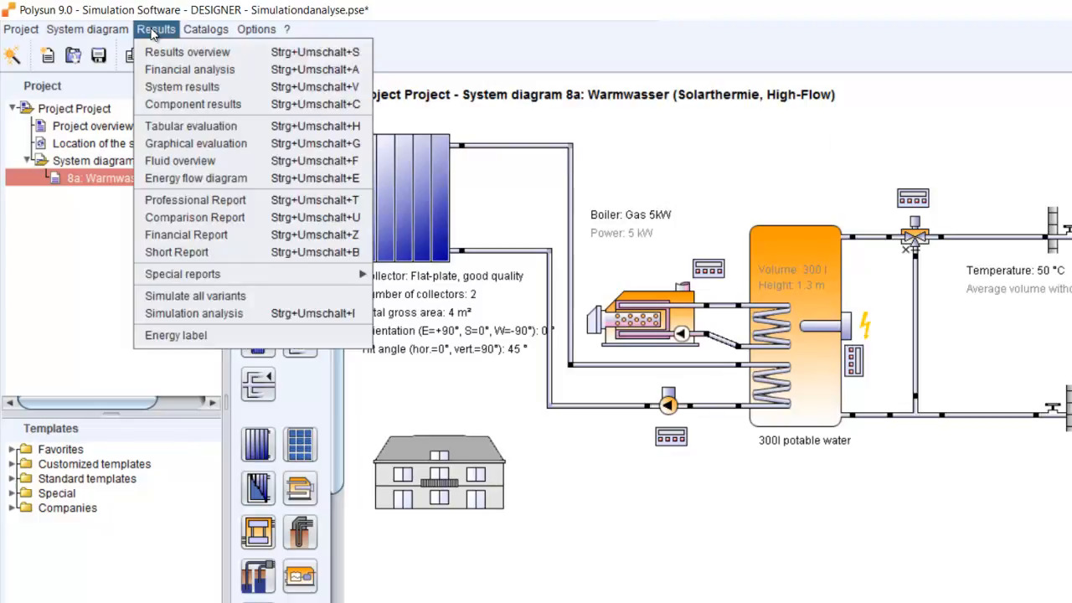
mouse_move(192, 104)
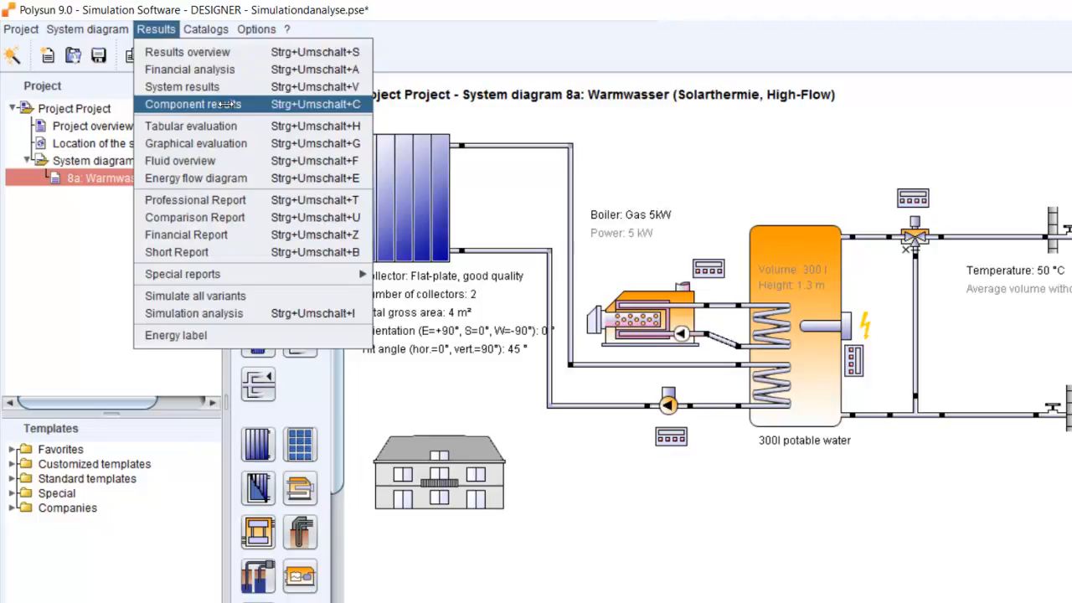
mouse_move(212, 115)
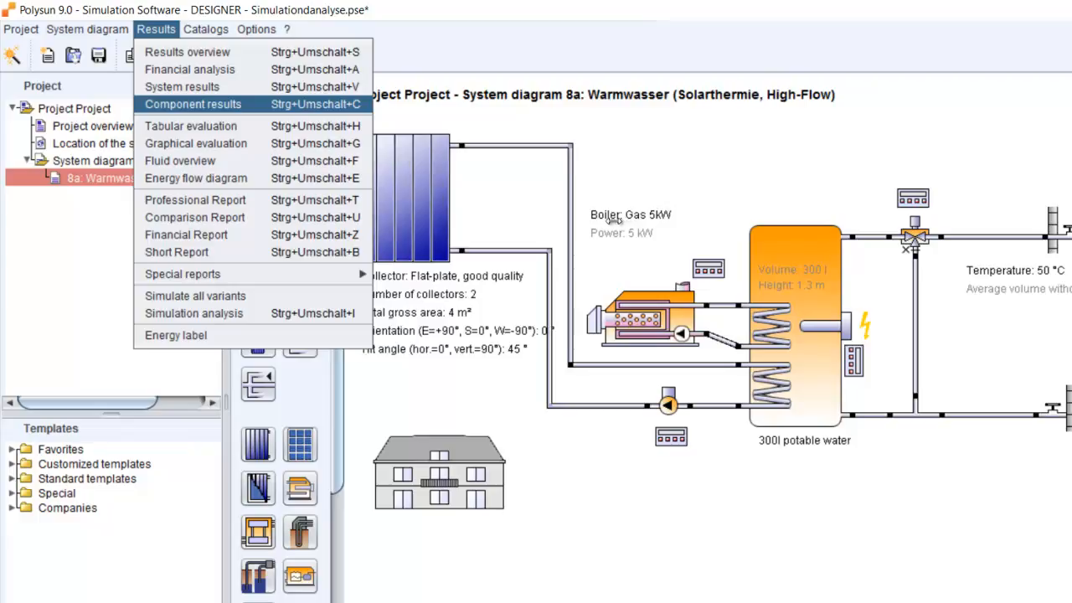
click(193, 313)
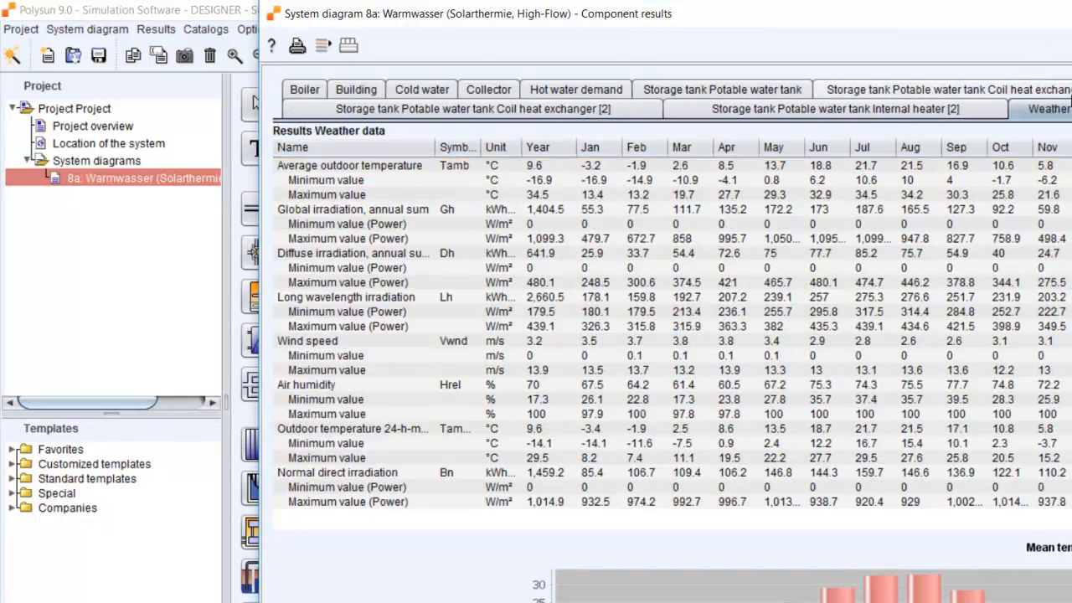
Step: Chart average outdoor temperature and diffuse irradiation, then close component results
click(349, 165)
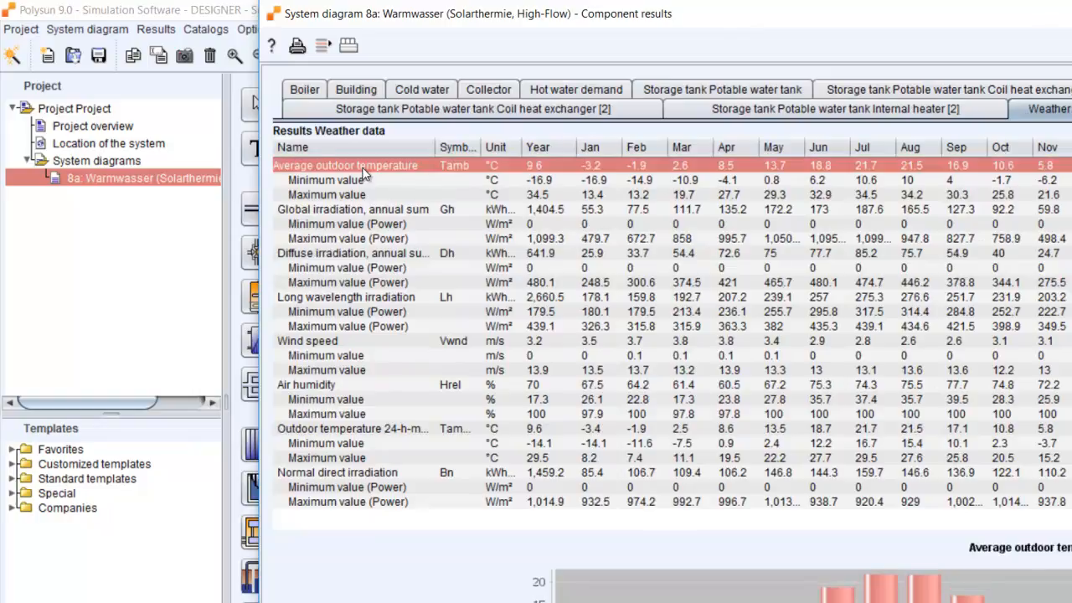
click(352, 253)
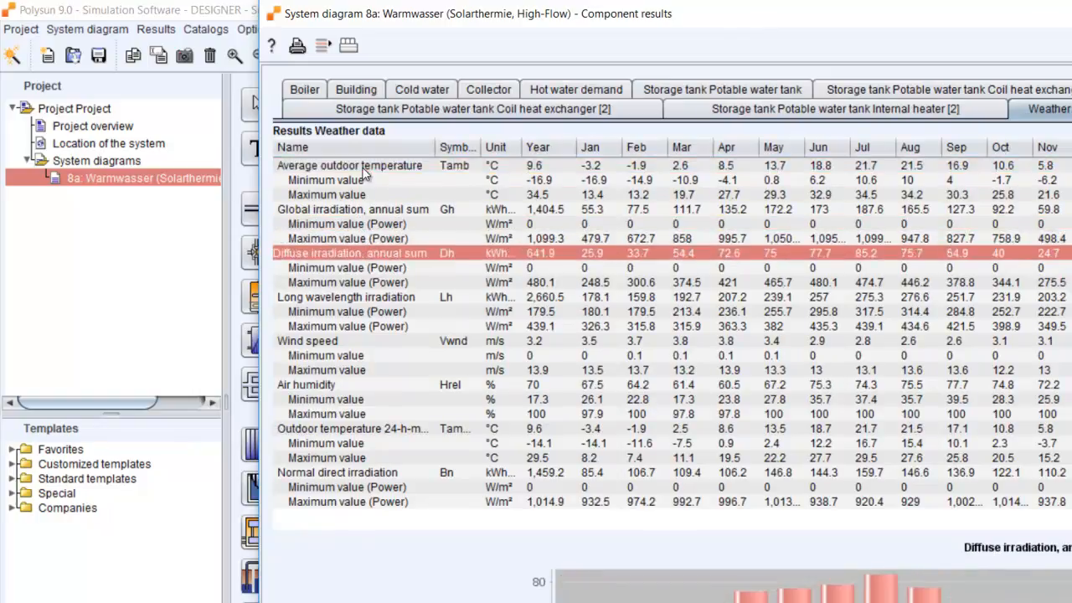
click(346, 296)
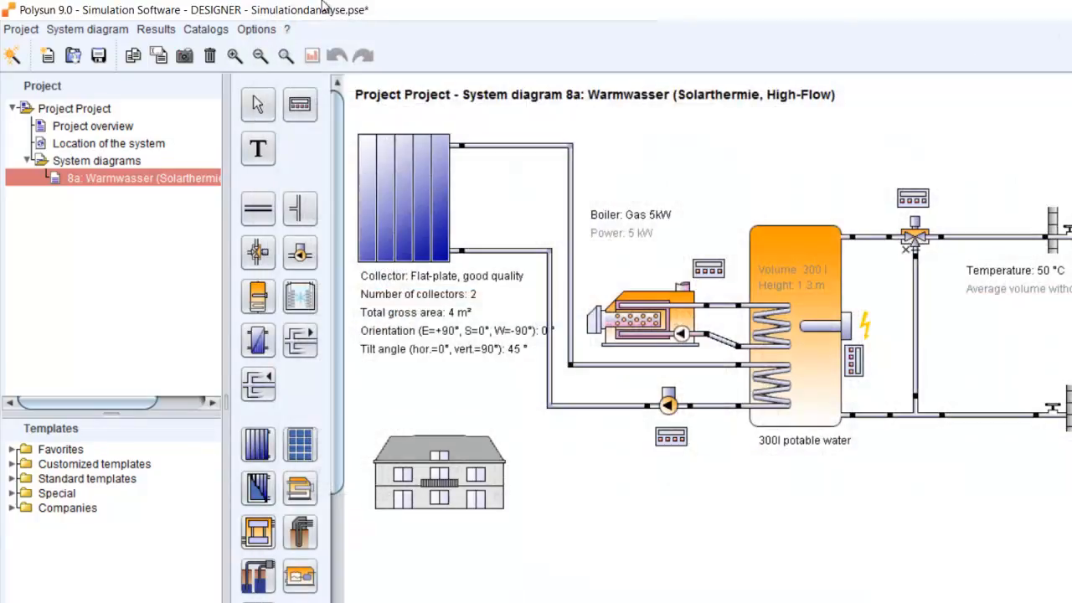
click(155, 28)
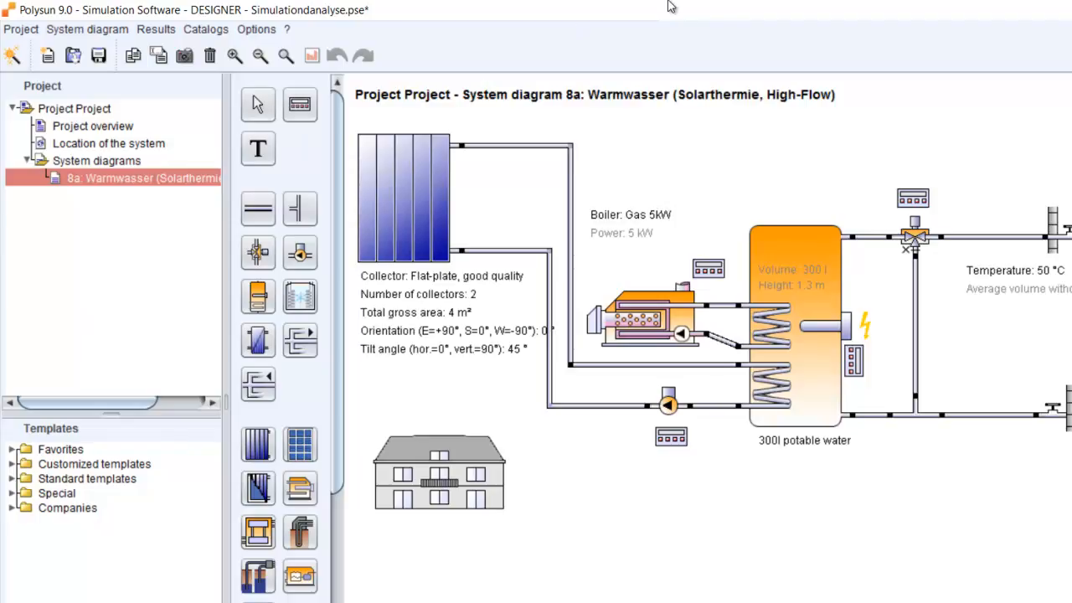
mouse_move(478, 119)
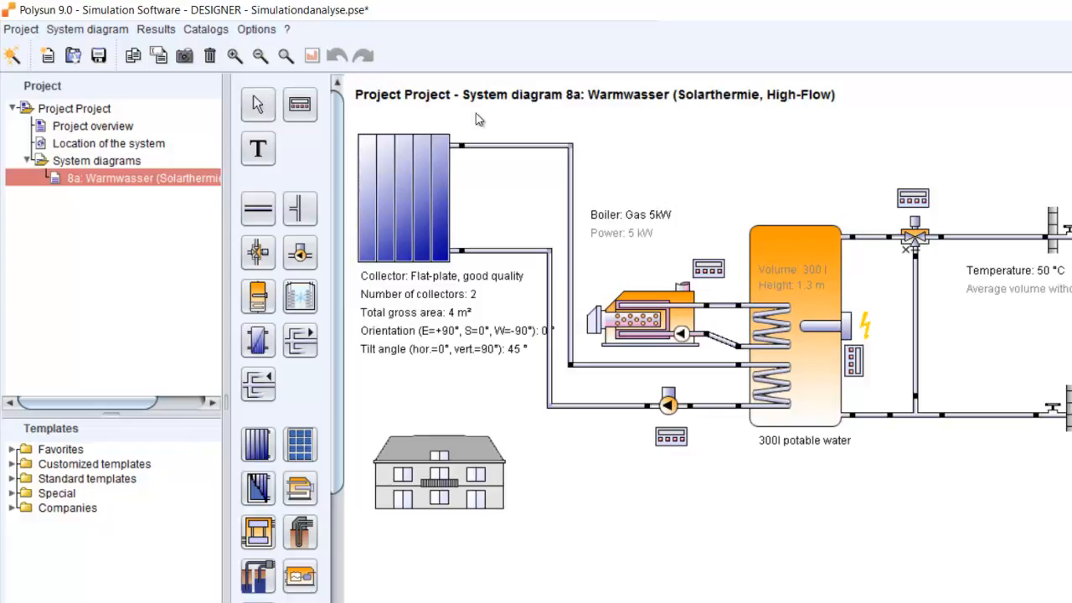